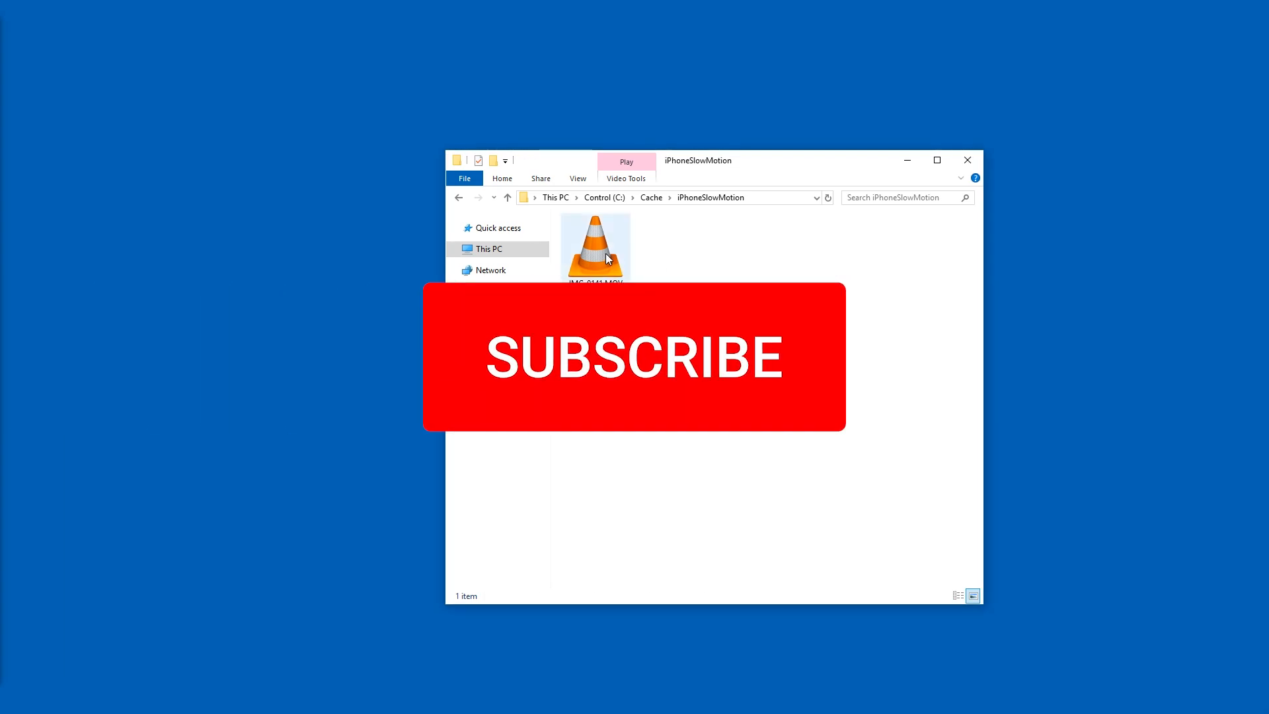
Play IMG_0141.MOV in VLC and read its codec details showing a near-120 fps frame rate.
{"action": "double_click", "coordinate": [595, 248]}
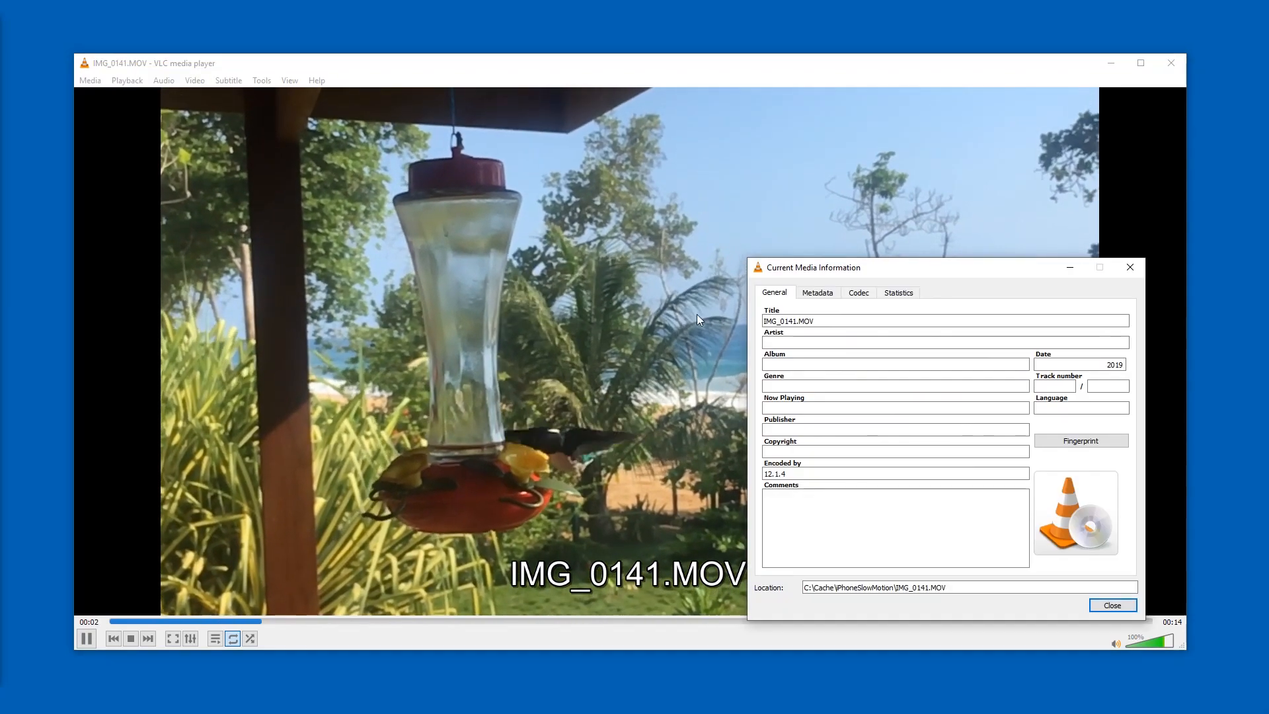
{"action": "left_click", "coordinate": [859, 292]}
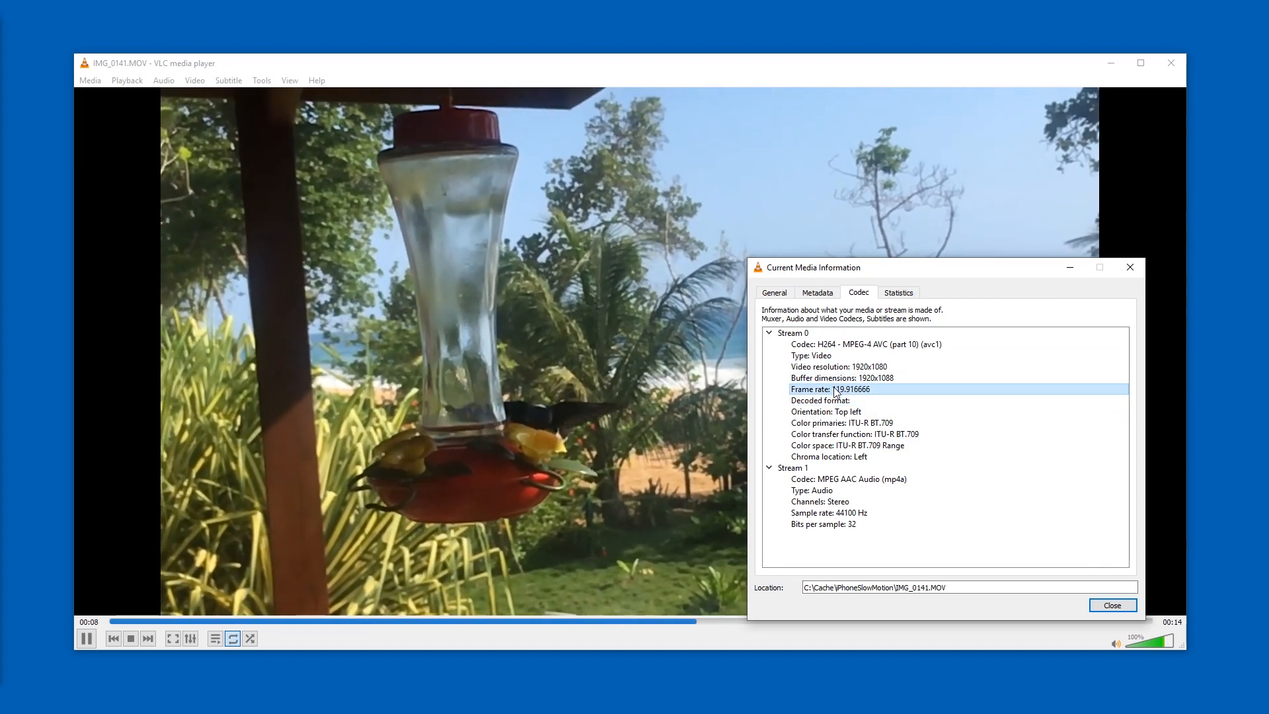
{"action": "left_click", "coordinate": [1112, 605]}
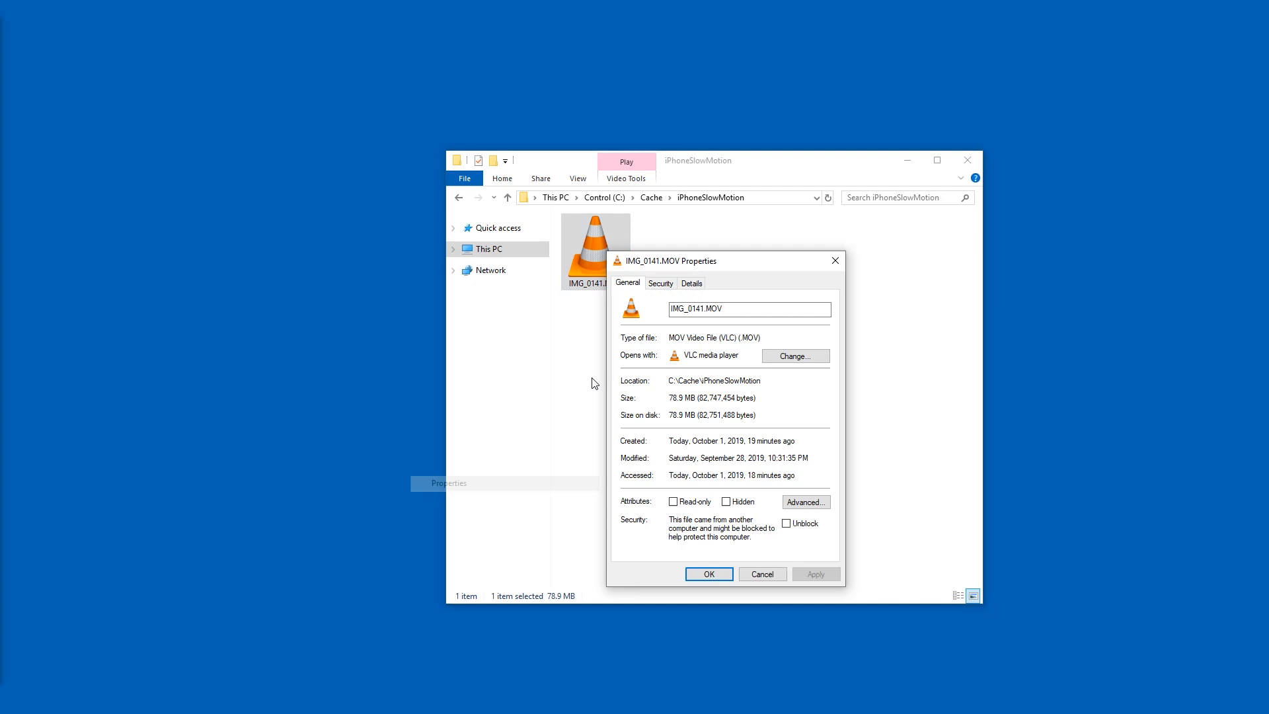
View the Details properties and pick out the 119.92 frames/second frame rate entry.
{"action": "left_click", "coordinate": [691, 283]}
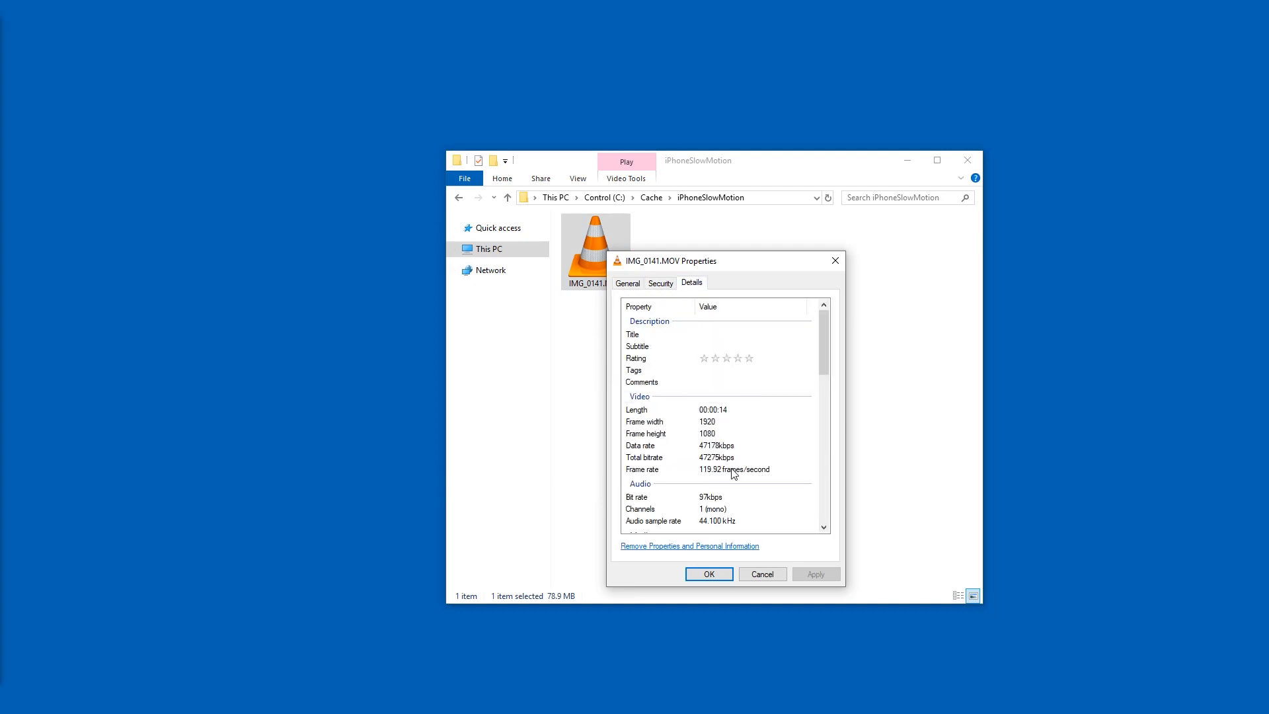
{"action": "left_click", "coordinate": [734, 469]}
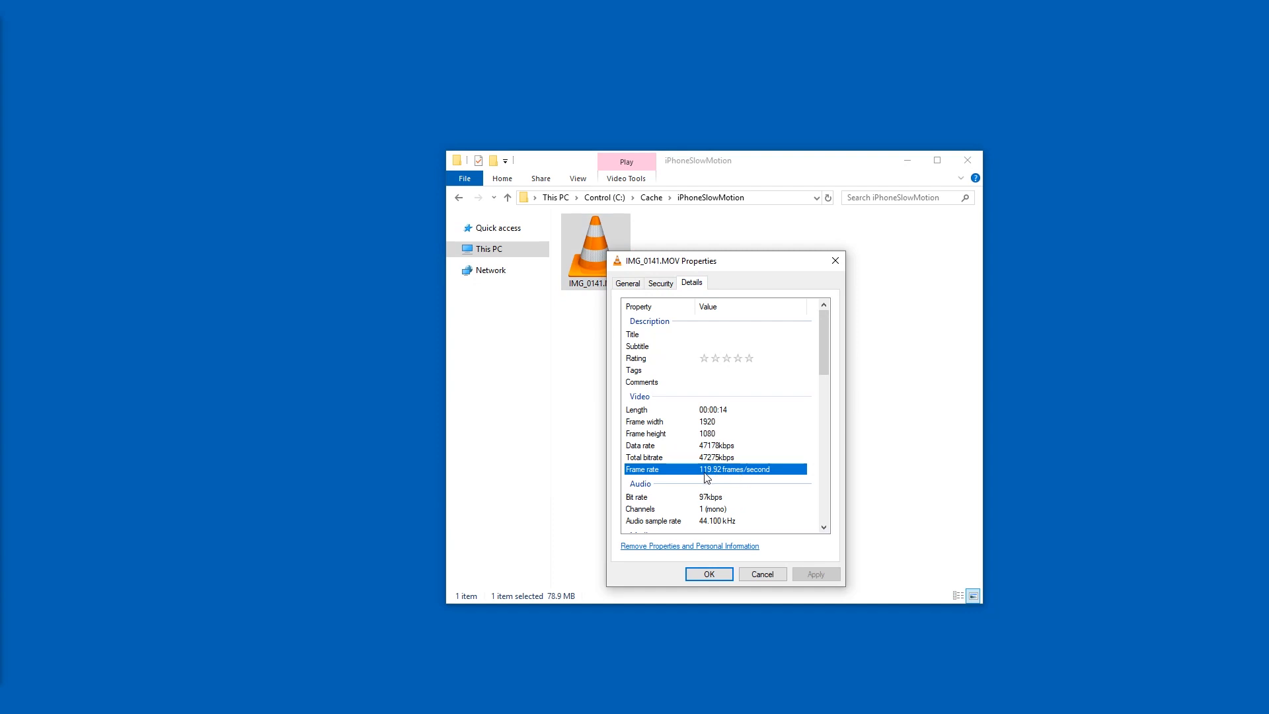
{"action": "mouse_move", "coordinate": [746, 480]}
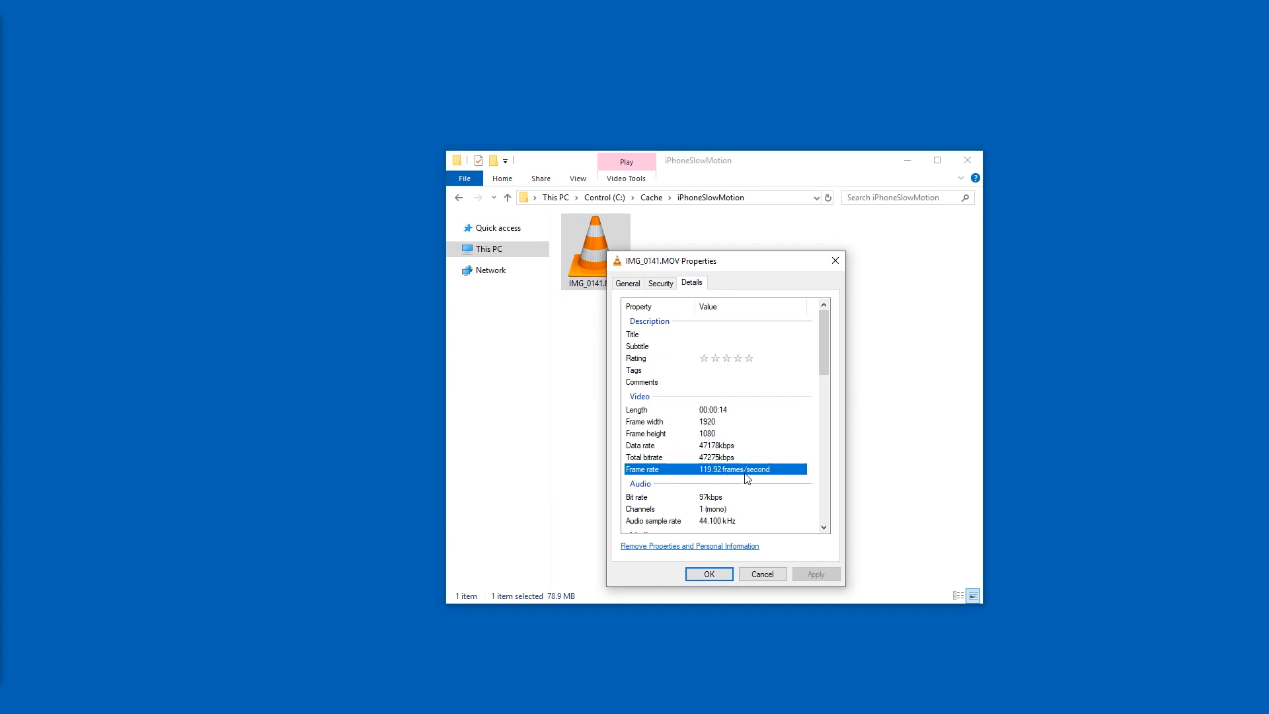
{"action": "mouse_move", "coordinate": [715, 471]}
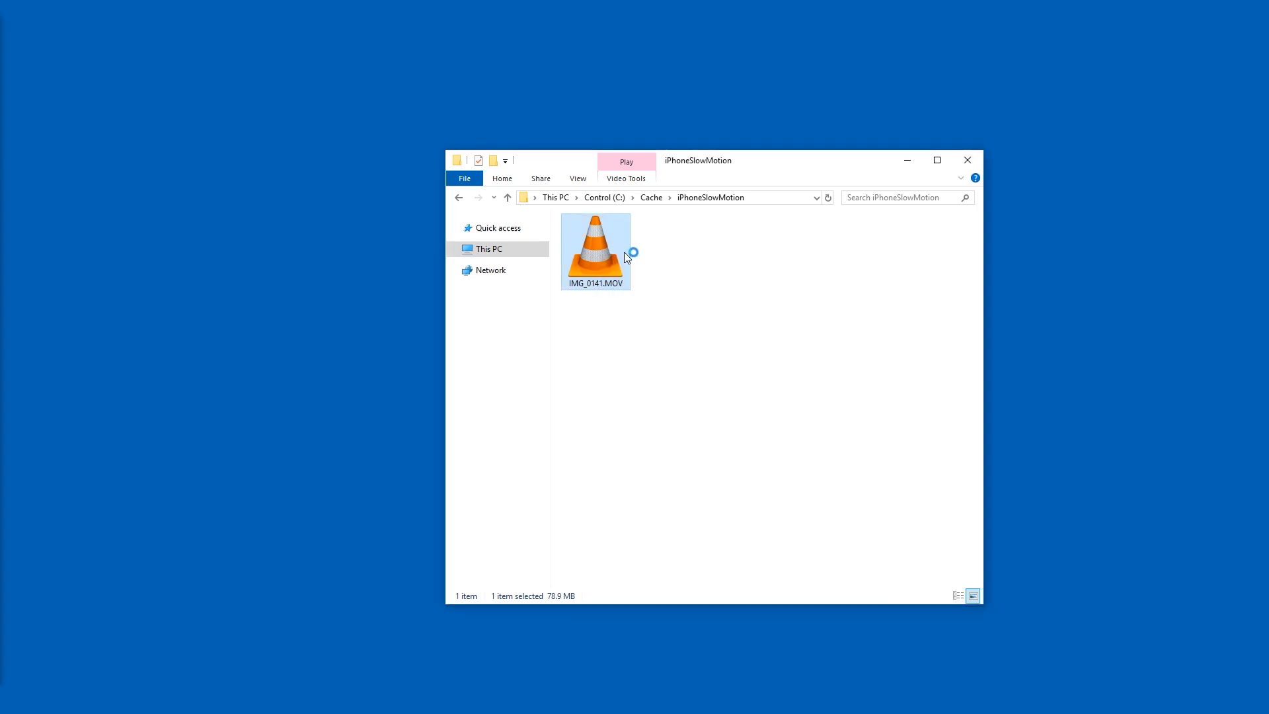
{"action": "double_click", "coordinate": [595, 251]}
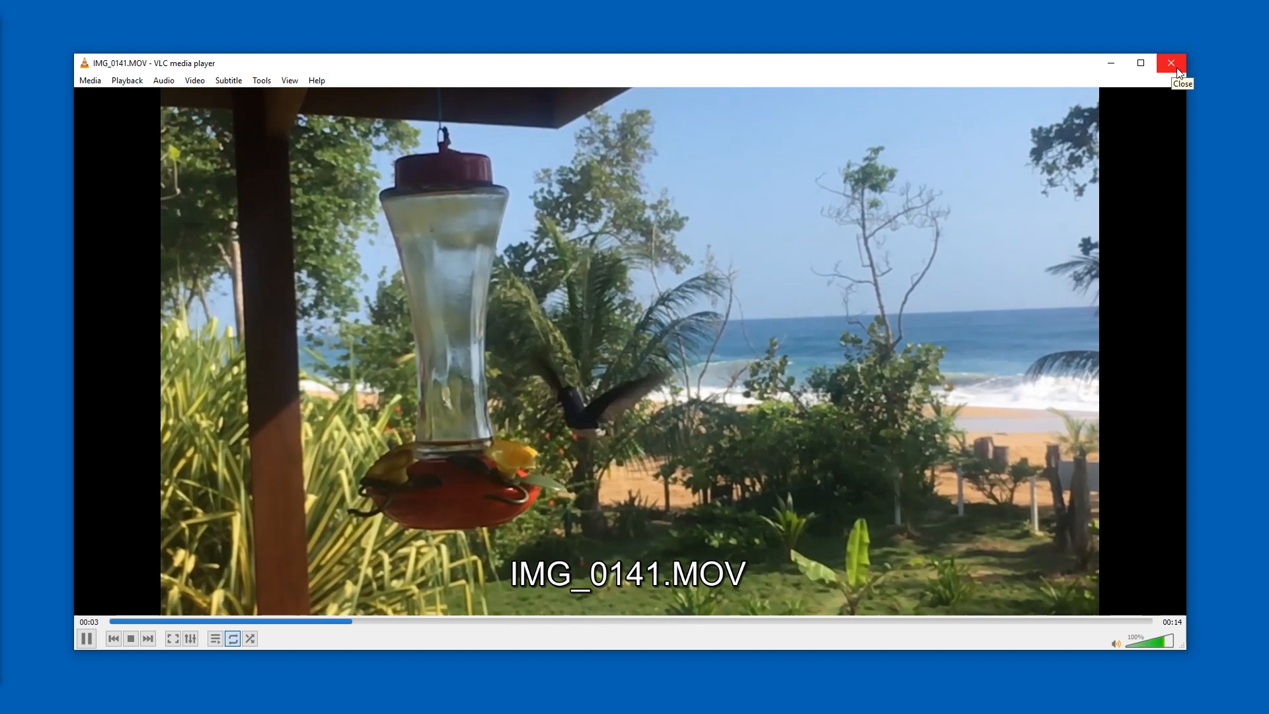
{"action": "left_click", "coordinate": [1171, 62]}
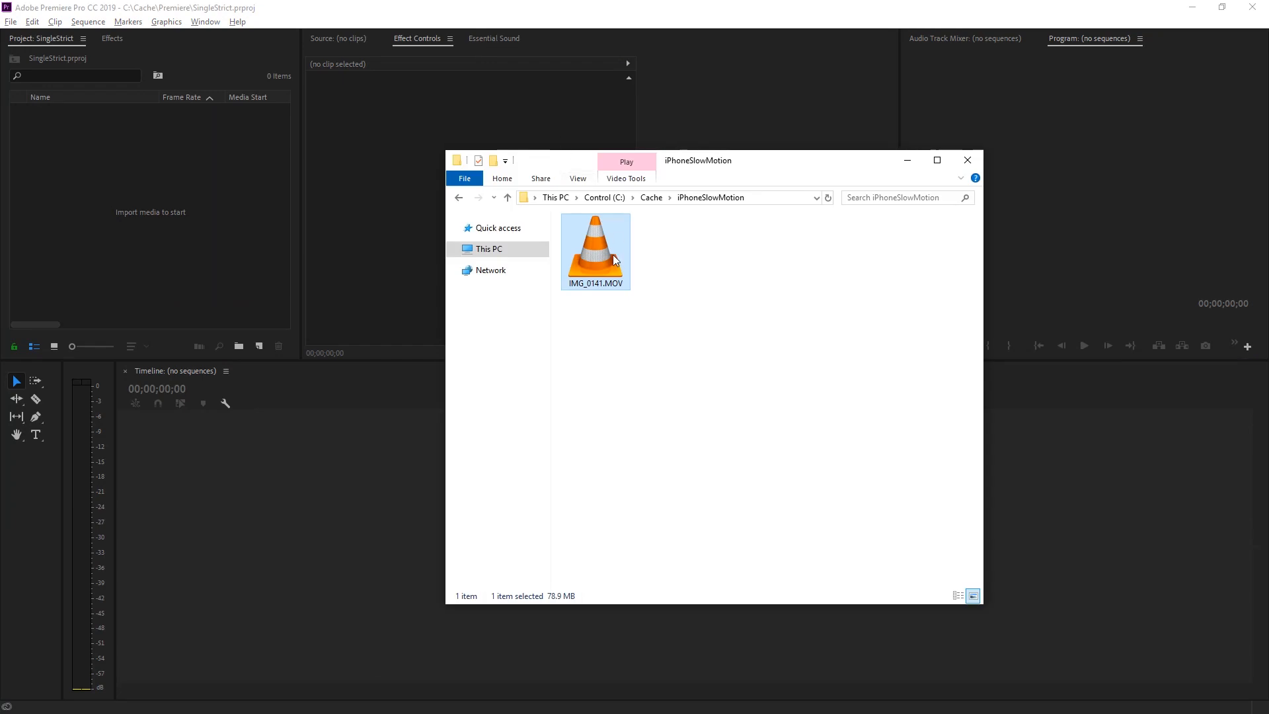
Drag IMG_0141.MOV into the Project panel and select the imported clip.
{"action": "left_click_drag", "start_coordinate": [595, 251], "coordinate": [115, 201]}
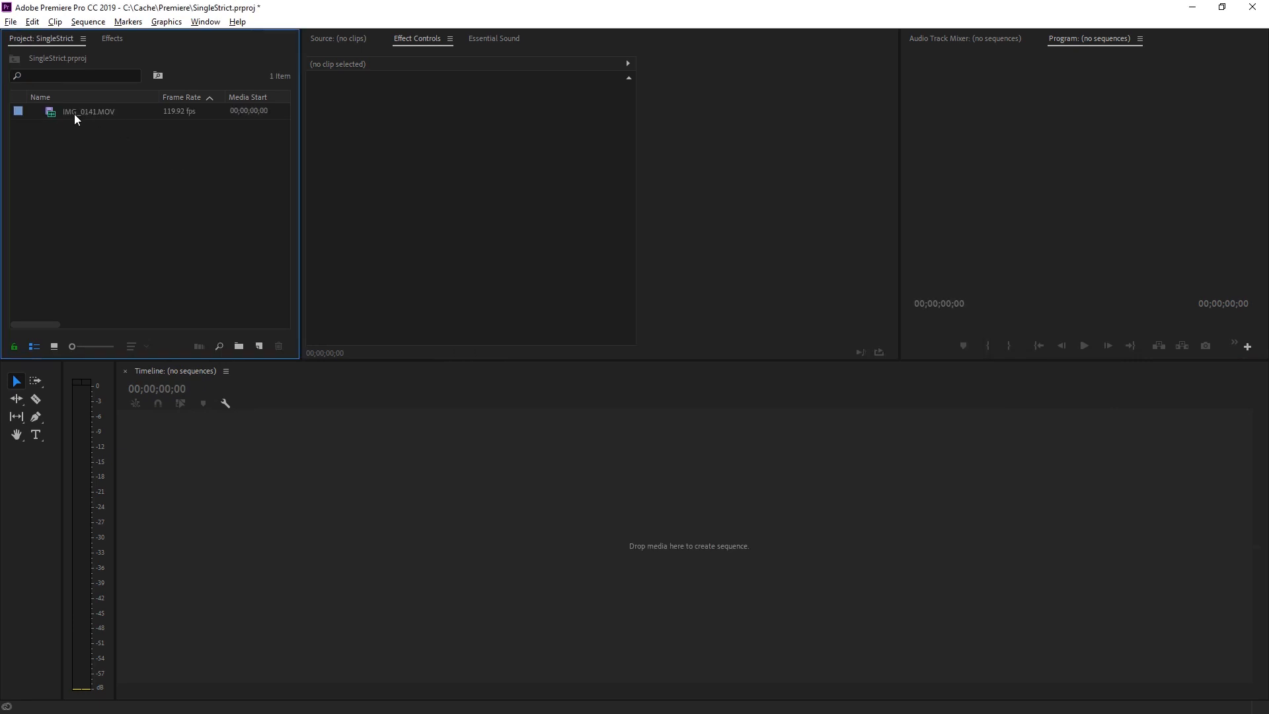
{"action": "left_click", "coordinate": [77, 116]}
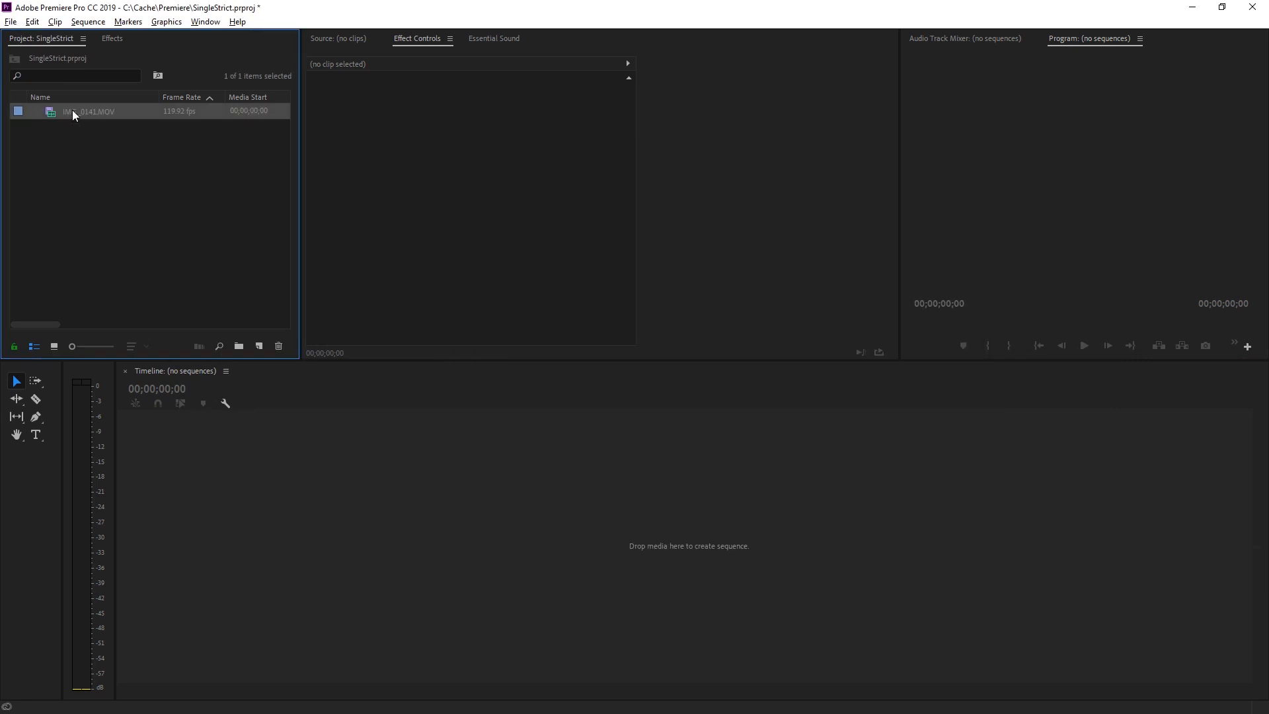
Via Modify > Interpret Footage, assume a 30 fps frame rate for IMG_0141.MOV.
{"action": "right_click", "coordinate": [77, 111]}
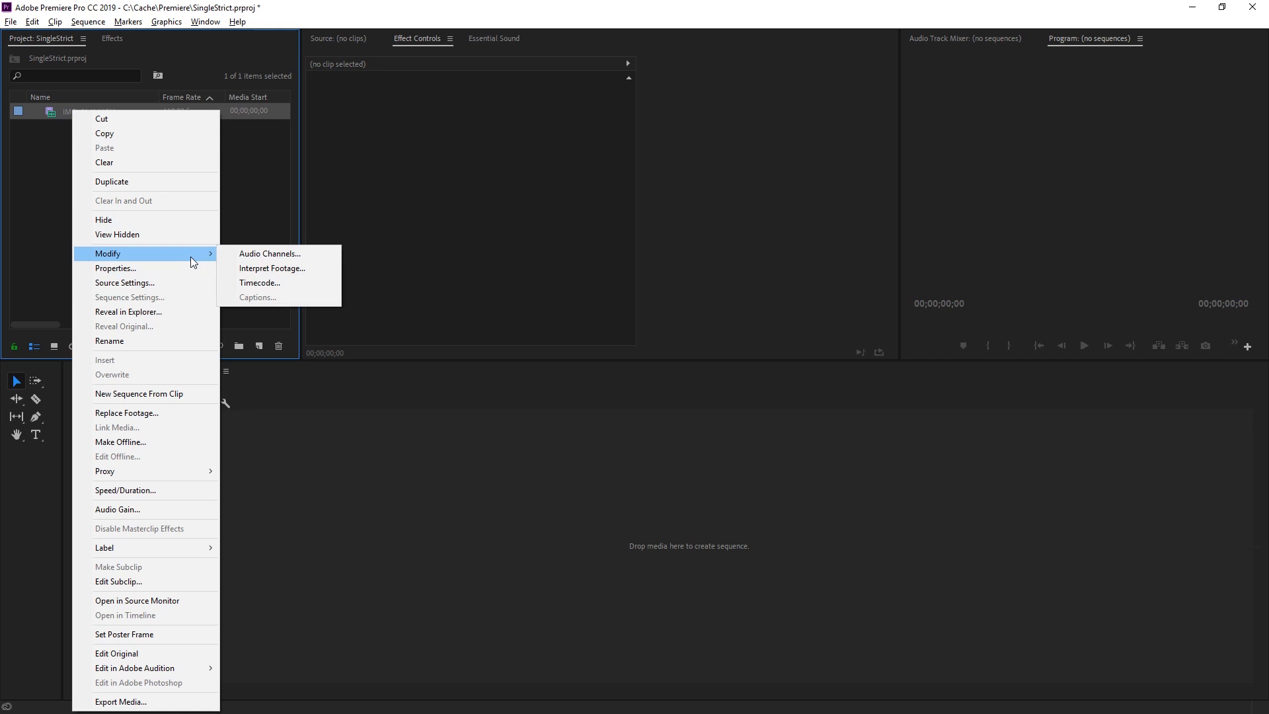
{"action": "left_click", "coordinate": [272, 268]}
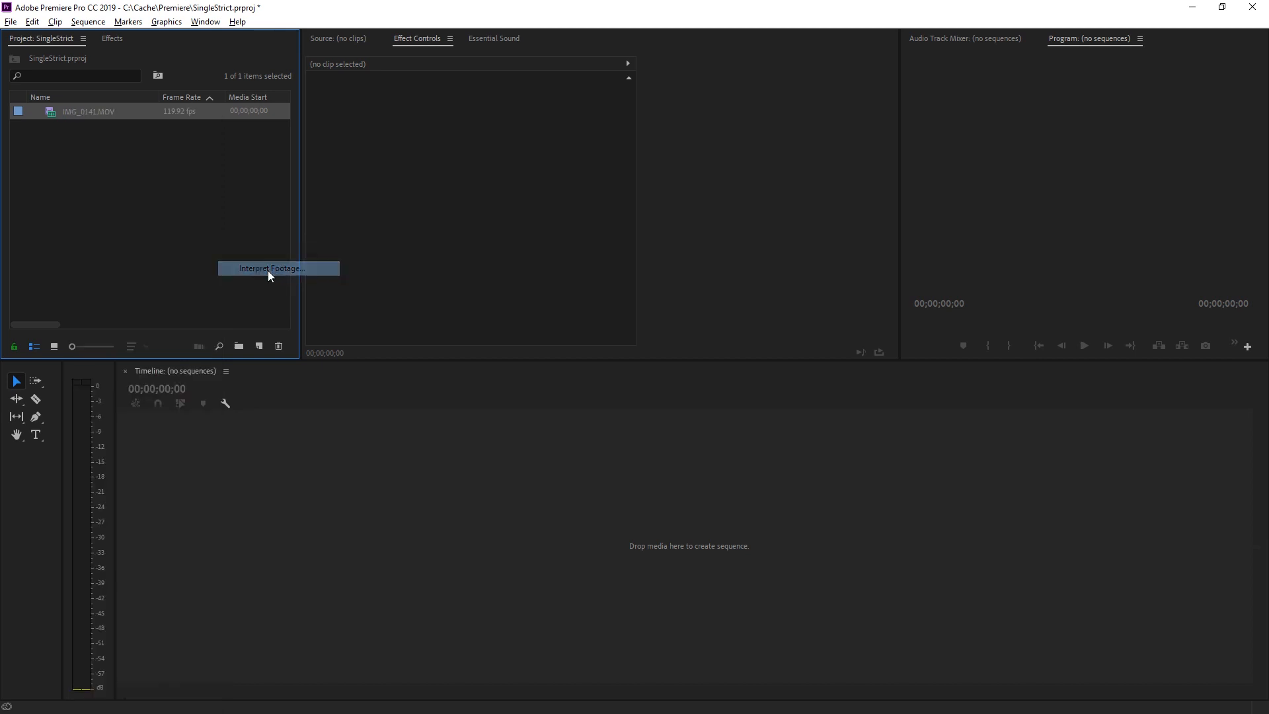
{"action": "left_click", "coordinate": [277, 268]}
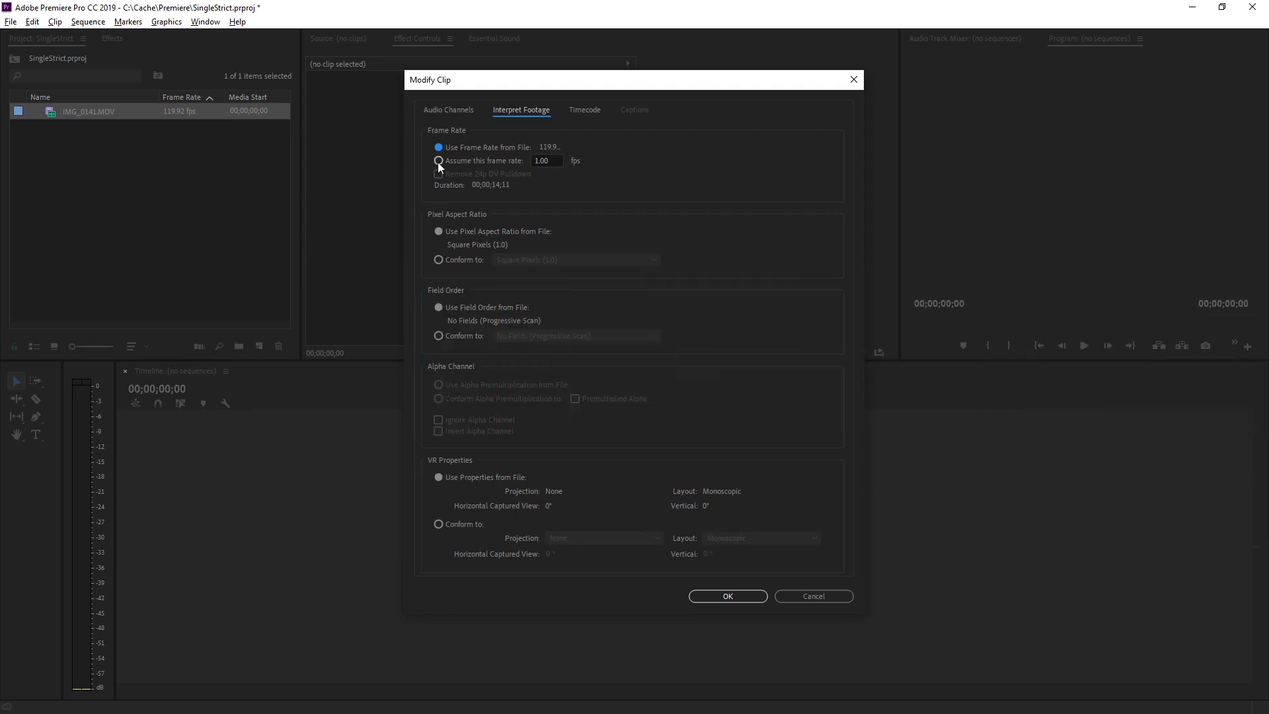
{"action": "type", "text": "30"}
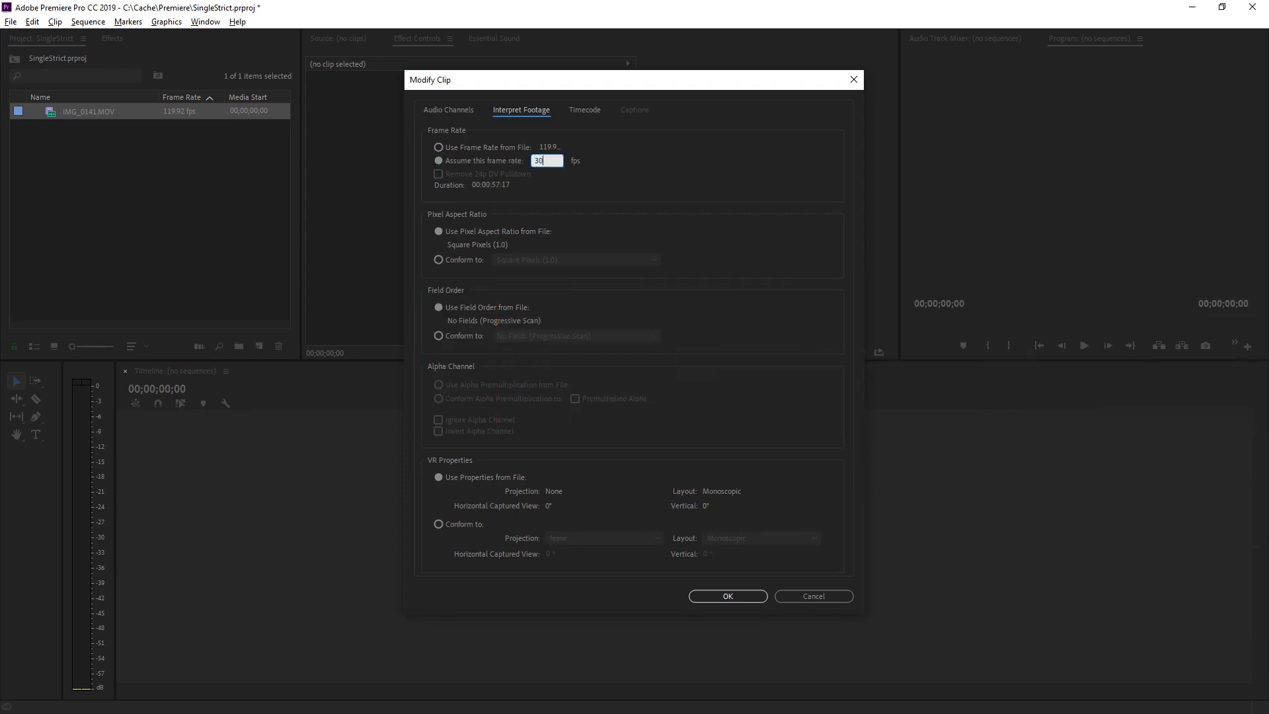
{"action": "mouse_move", "coordinate": [724, 399]}
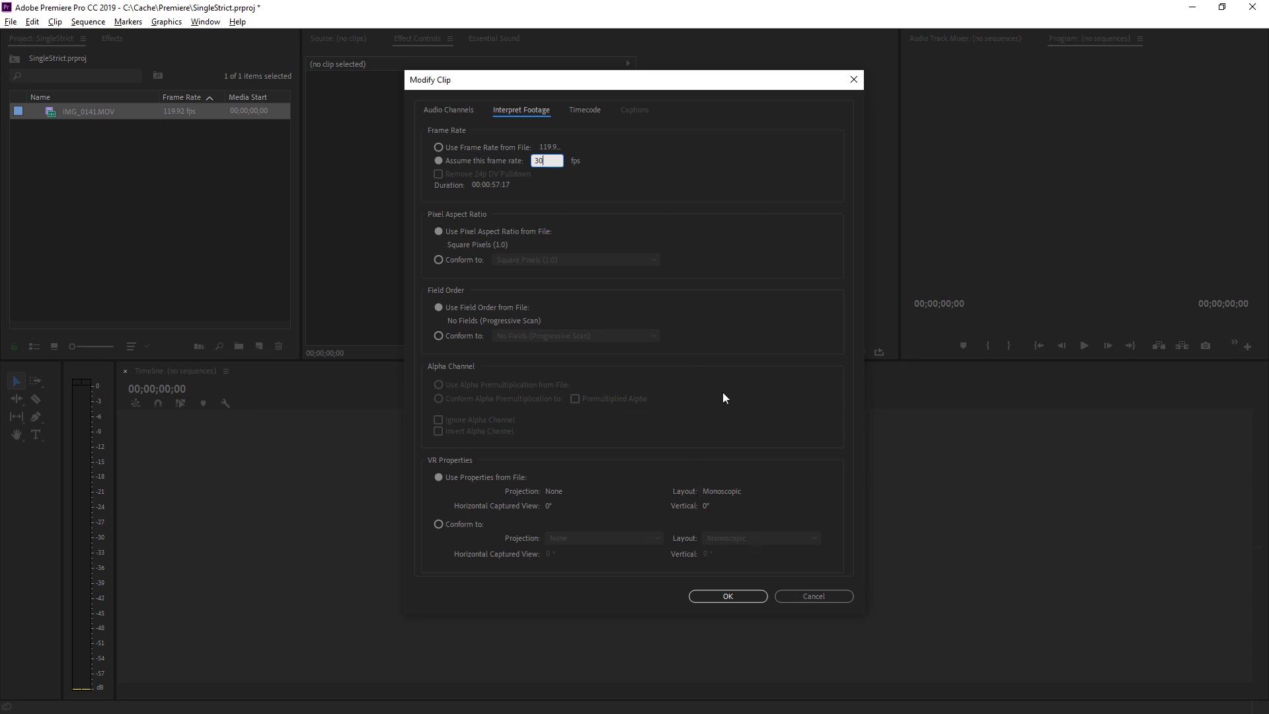
{"action": "left_click", "coordinate": [726, 596]}
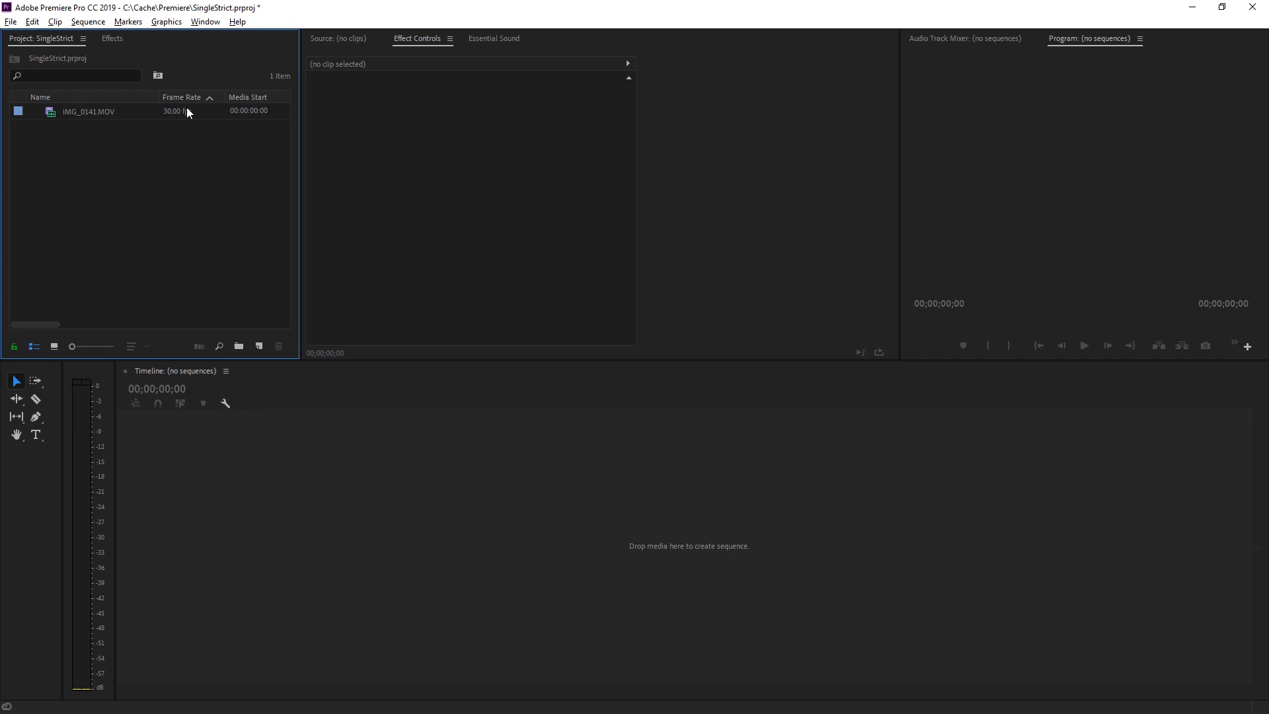
Create a new sequence from IMG_0141.MOV and select its clip in the timeline.
{"action": "right_click", "coordinate": [78, 113]}
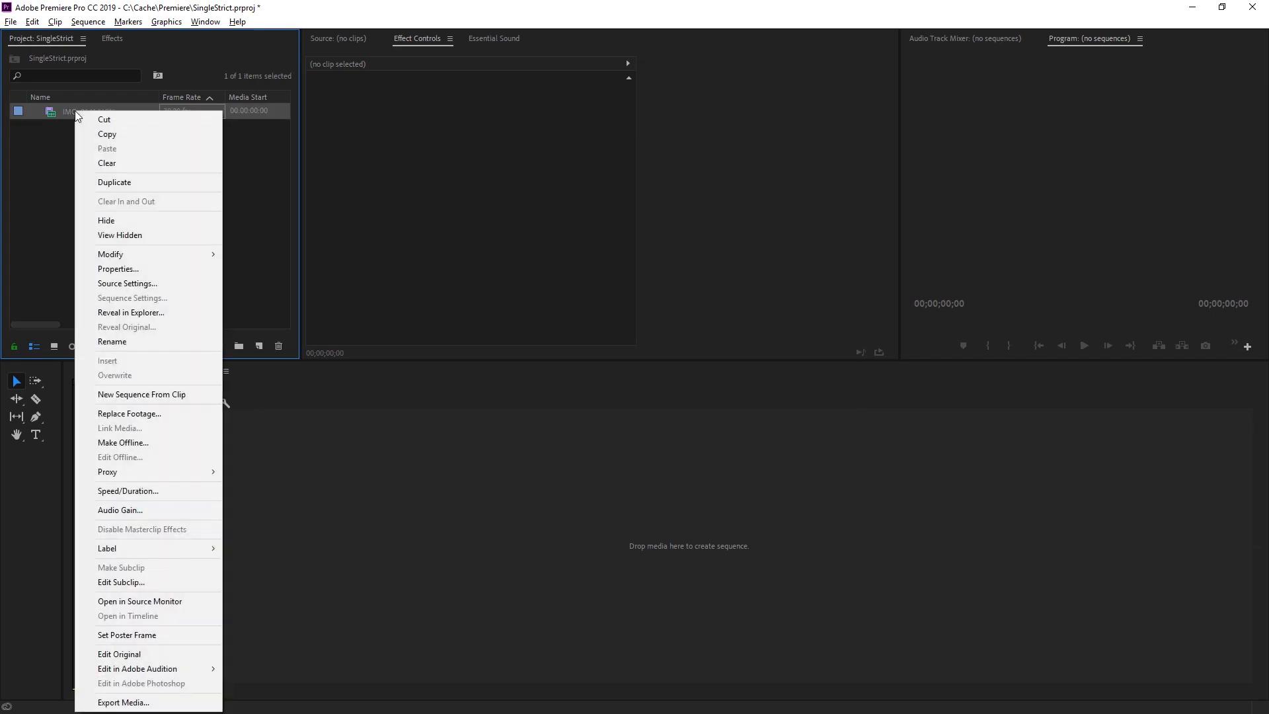
{"action": "mouse_move", "coordinate": [189, 400]}
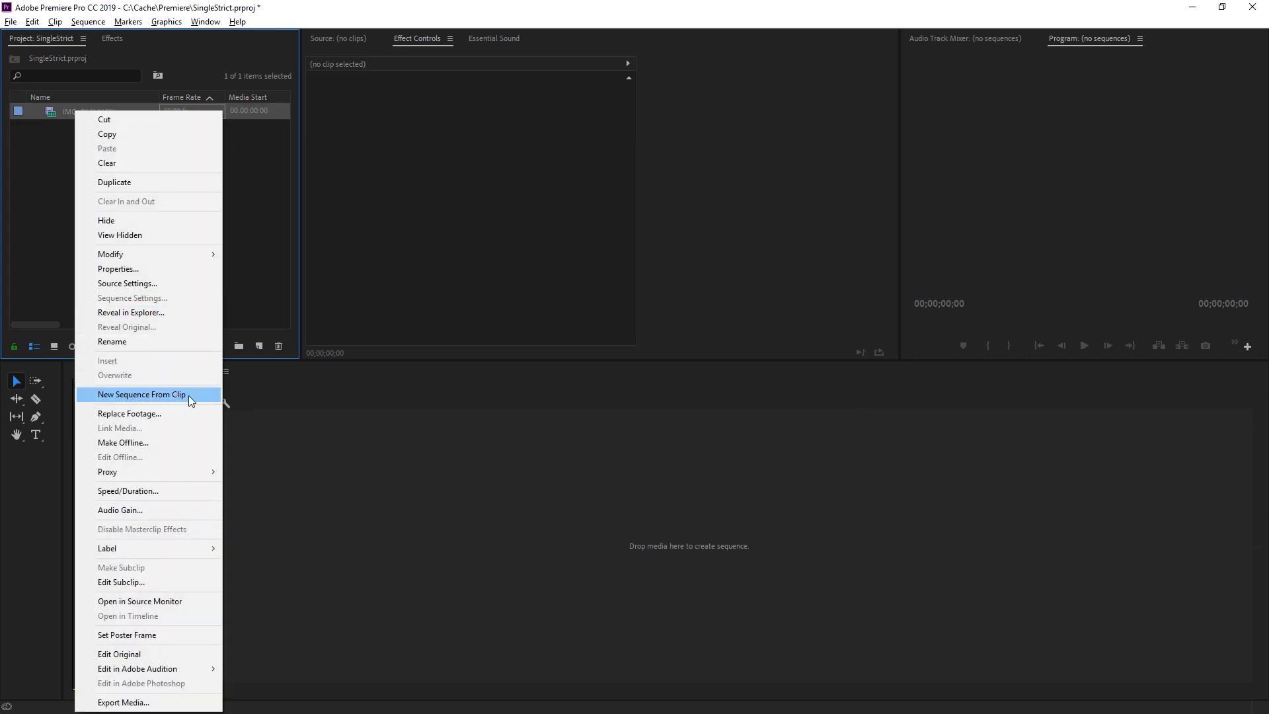
{"action": "left_click", "coordinate": [142, 394]}
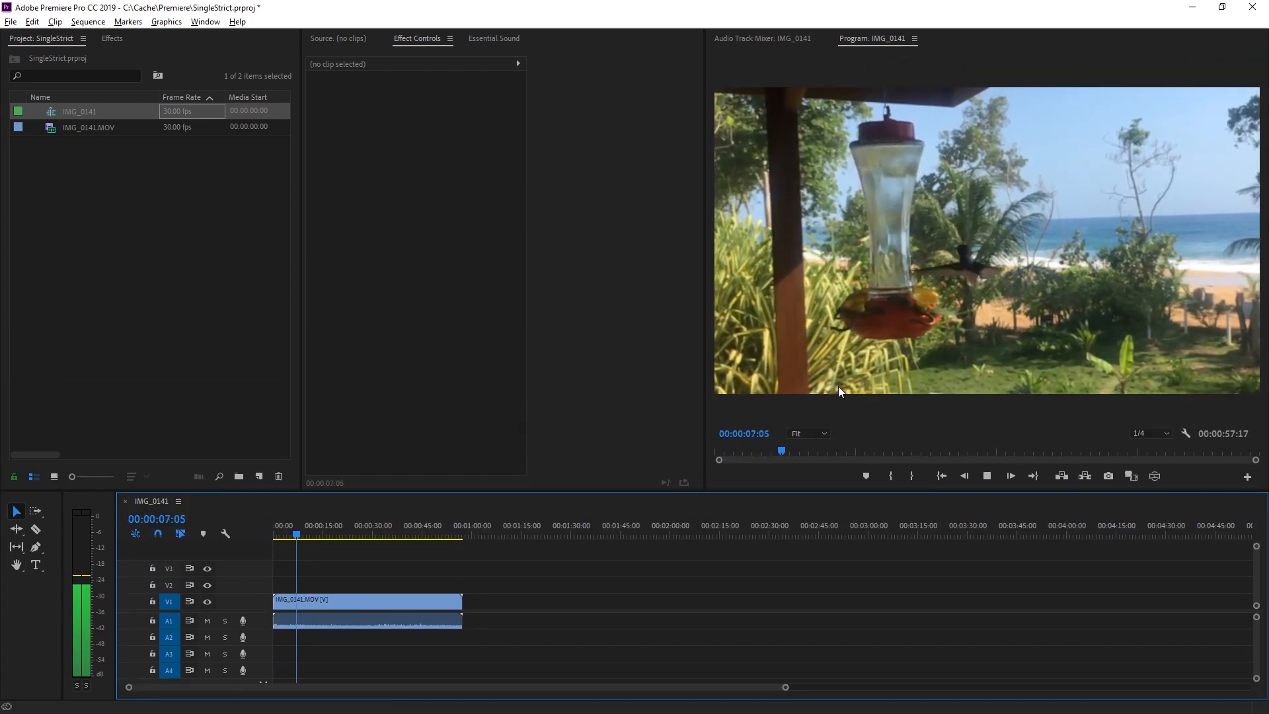
{"action": "left_click", "coordinate": [337, 600]}
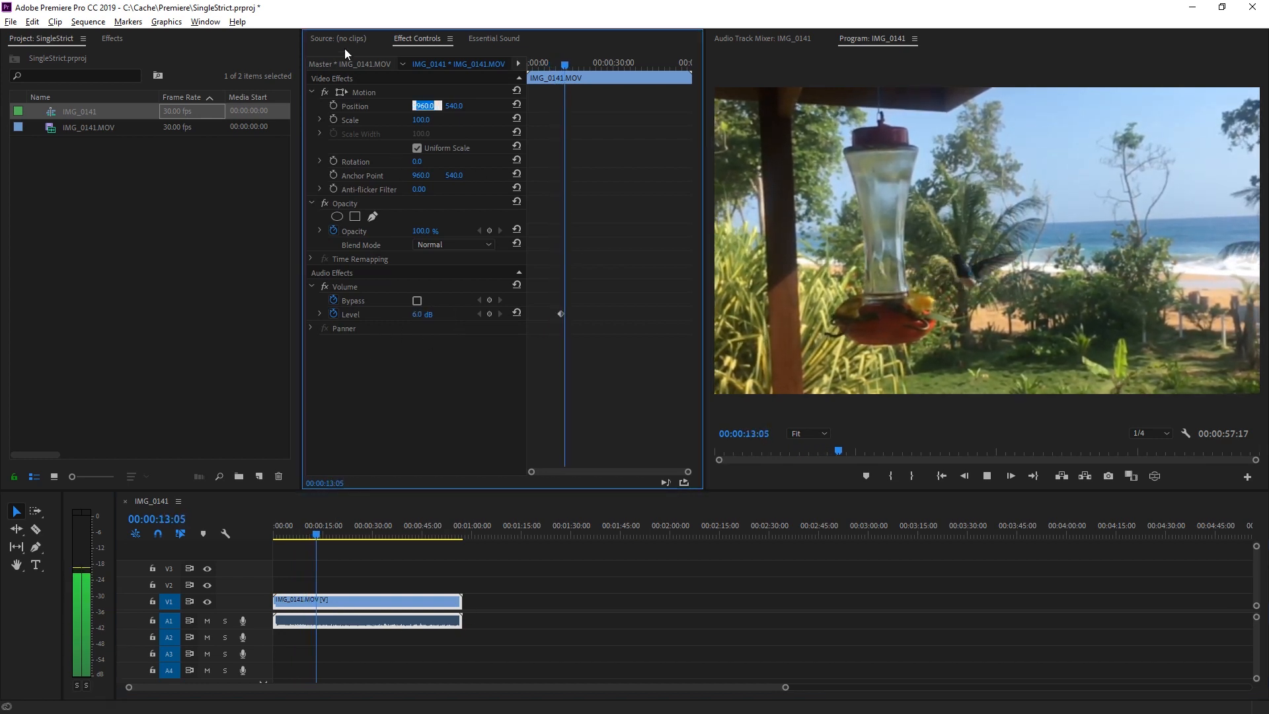
Add two more Volume audio effects to the clip, each at 6 dB.
{"action": "left_click", "coordinate": [112, 38]}
{"action": "type", "text": "volum"}
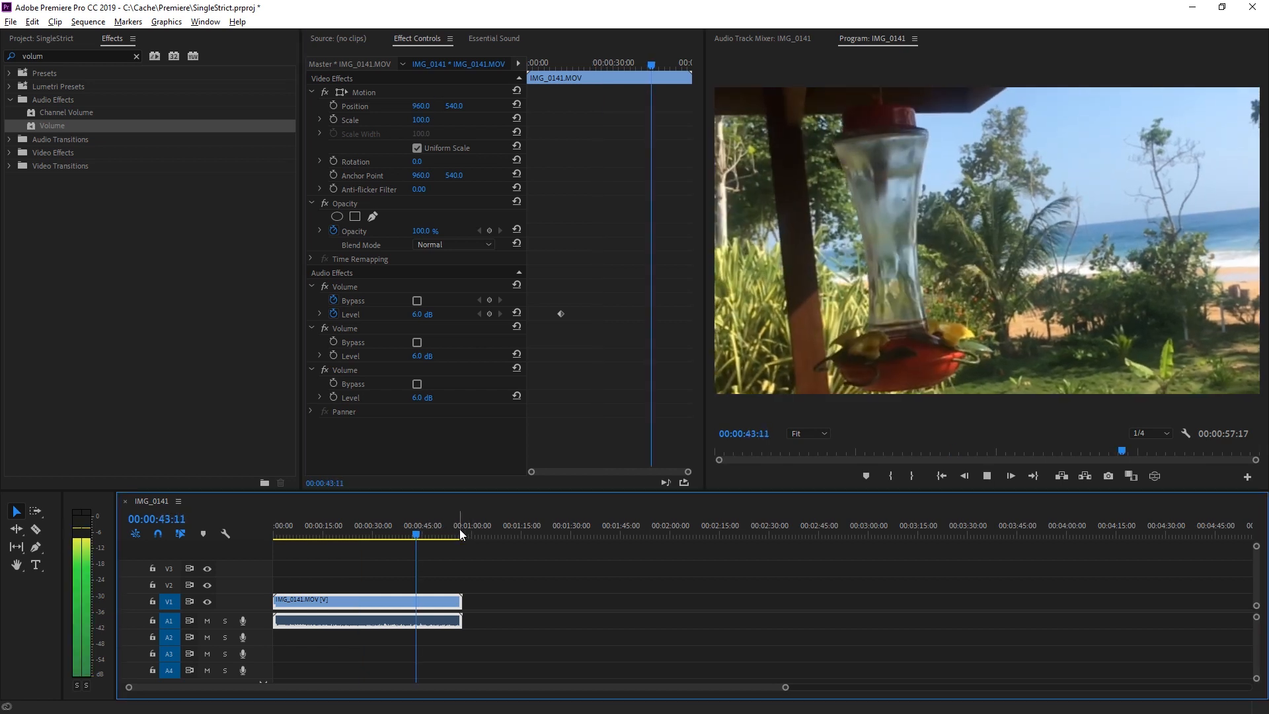
{"action": "left_click", "coordinate": [8, 22]}
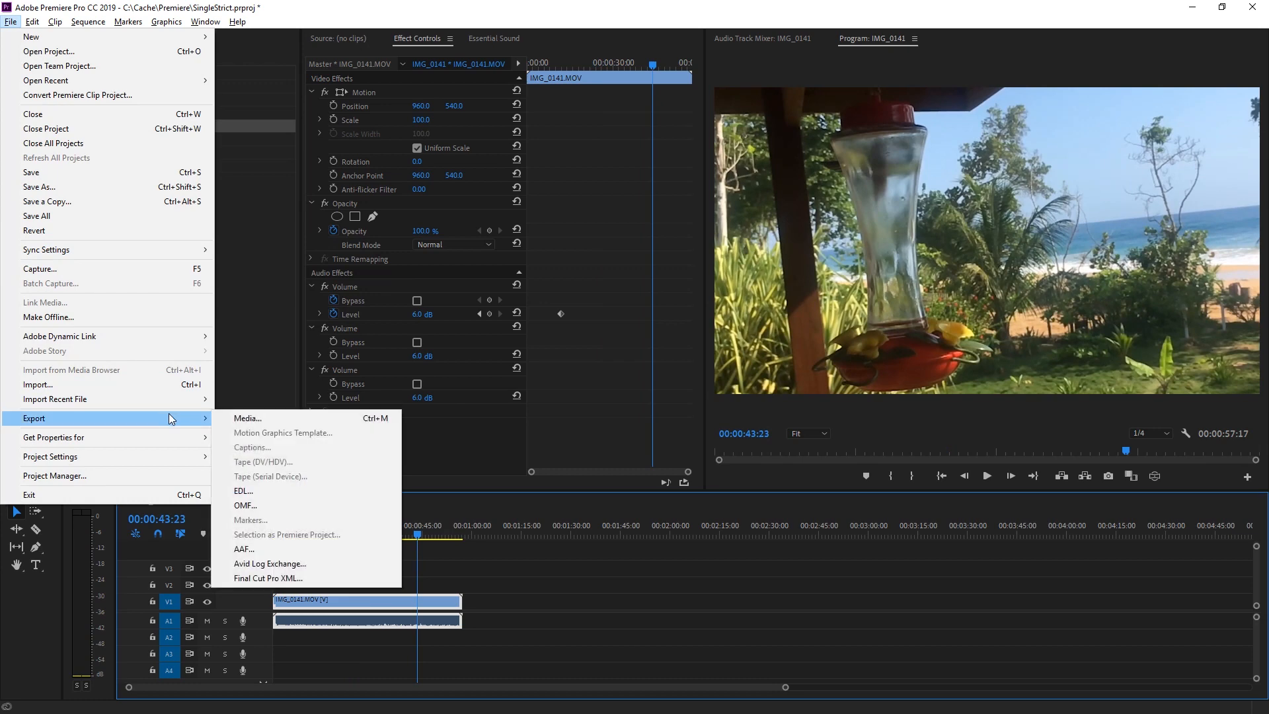
Export the sequence as IMG_0141.mp4 with the Match Source - Adaptive High Bitrate preset.
{"action": "left_click", "coordinate": [247, 418]}
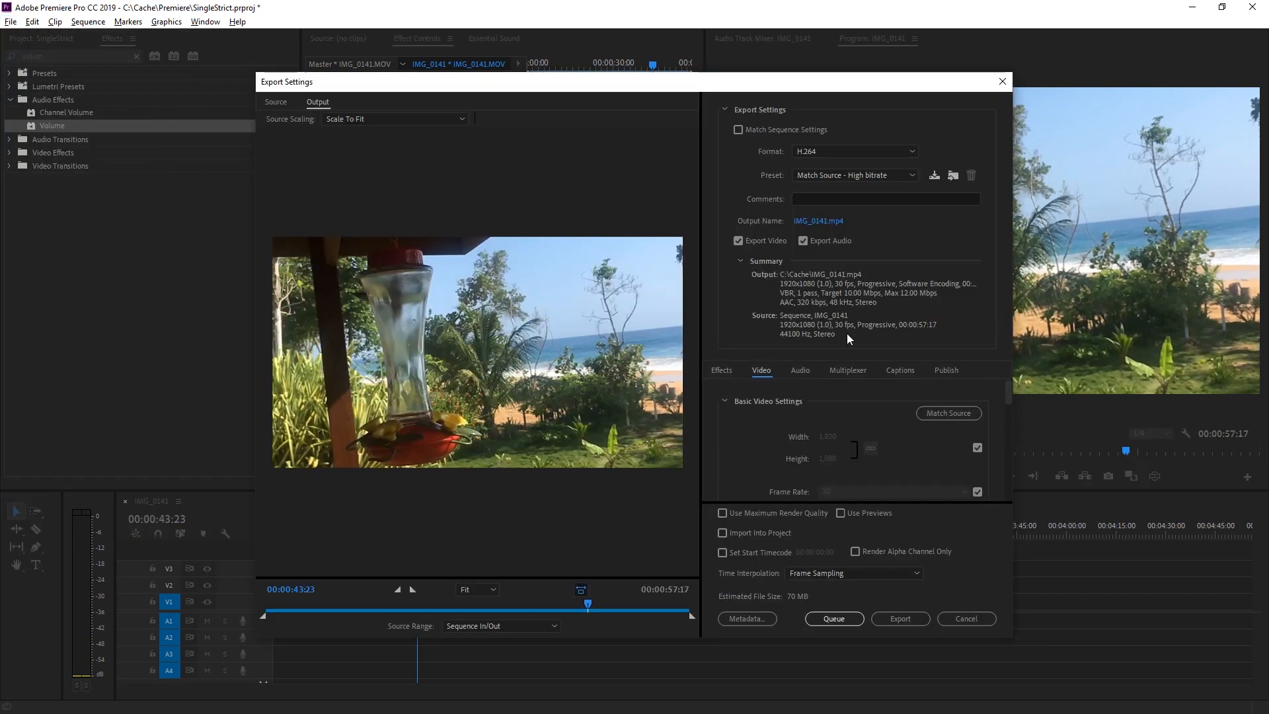
{"action": "left_click", "coordinate": [910, 174]}
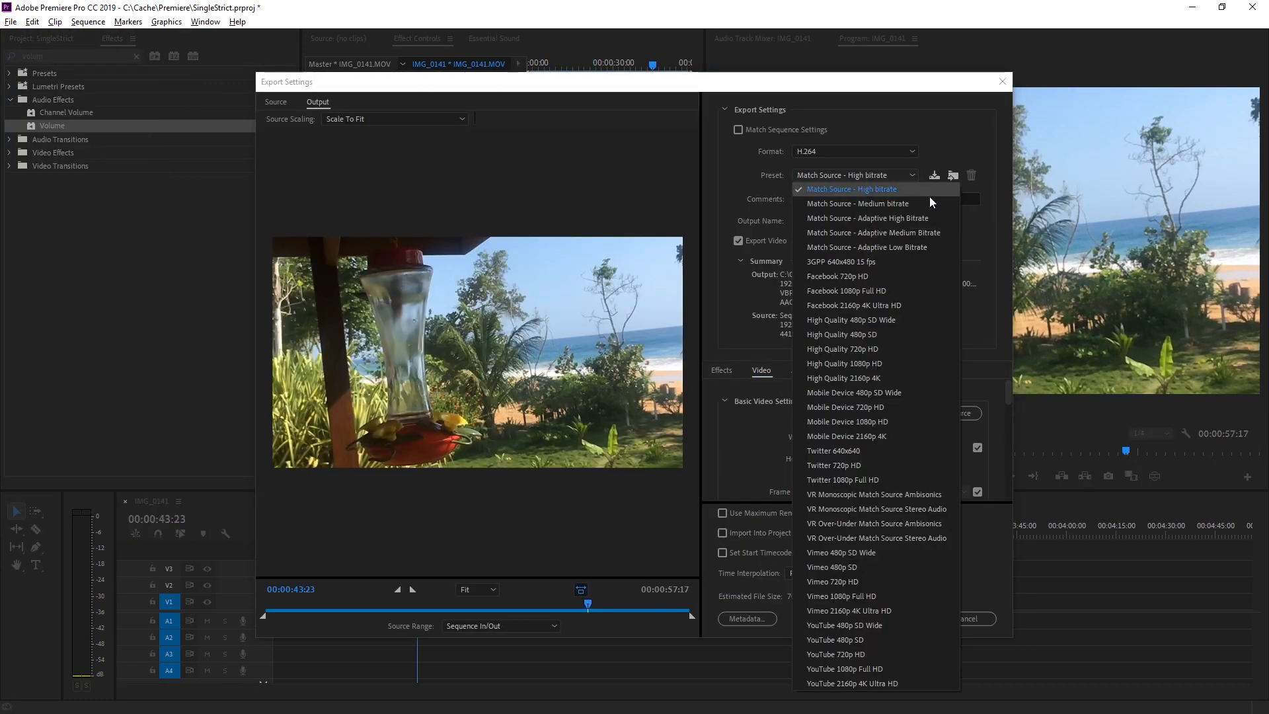
{"action": "mouse_move", "coordinate": [896, 225]}
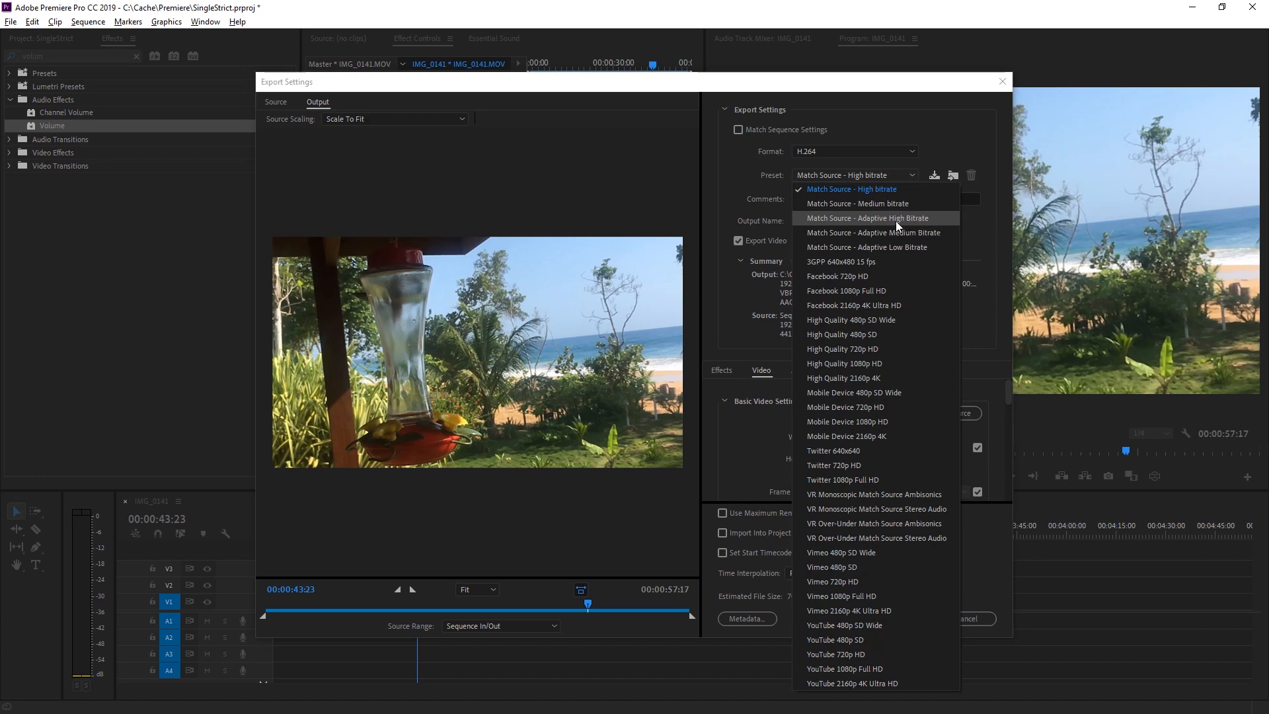
{"action": "left_click", "coordinate": [865, 218]}
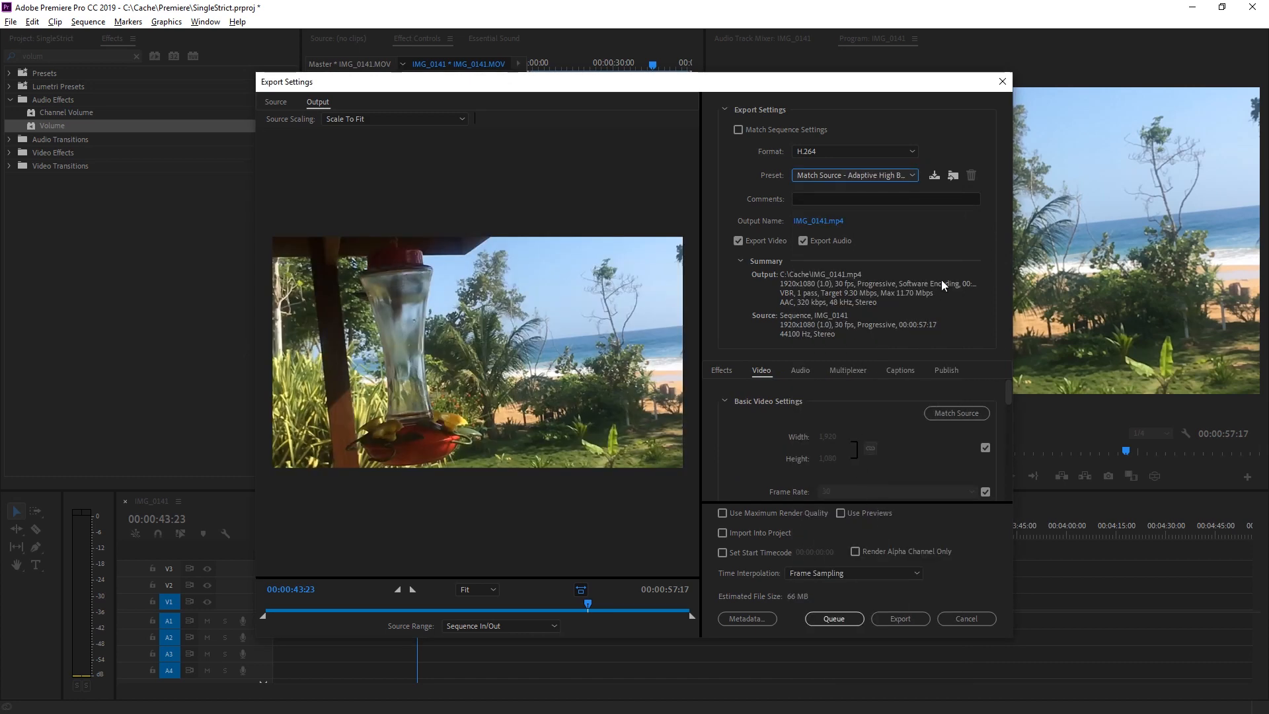
{"action": "left_click", "coordinate": [900, 618]}
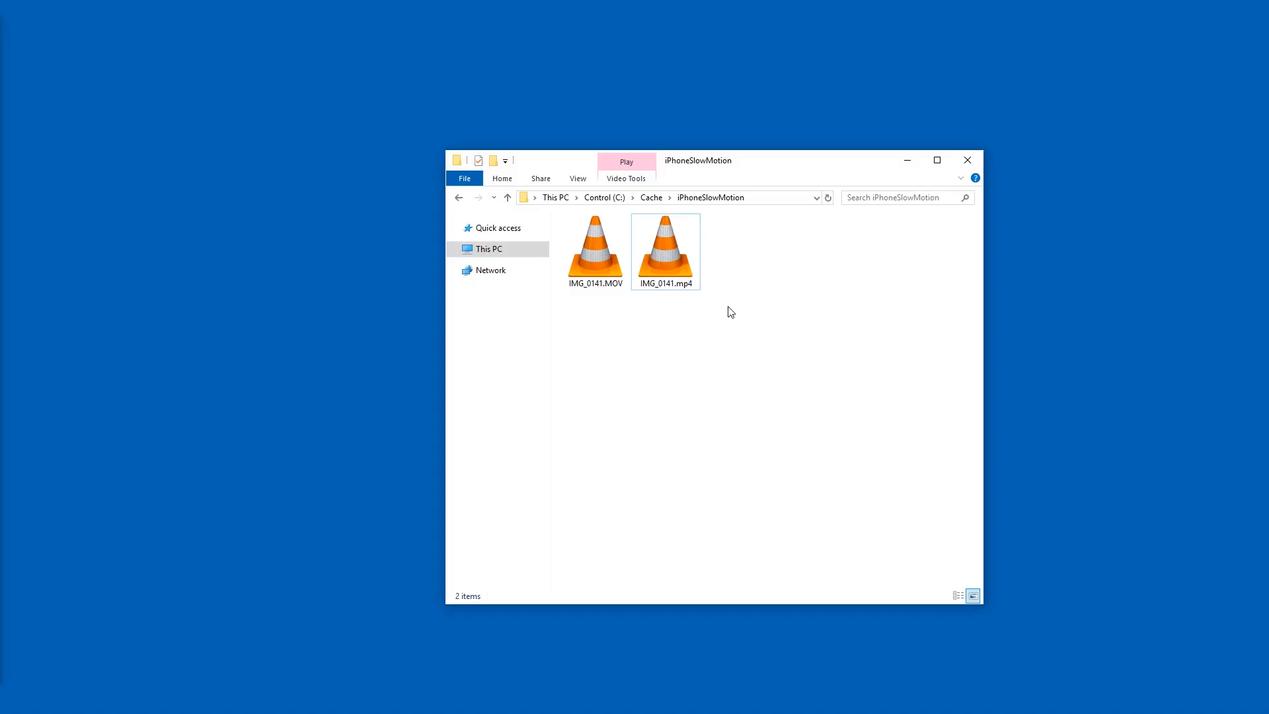
In the iPhoneSlowMotion folder, show file name extensions and select the exported IMG_0141.mp4.
{"action": "left_click", "coordinate": [594, 251]}
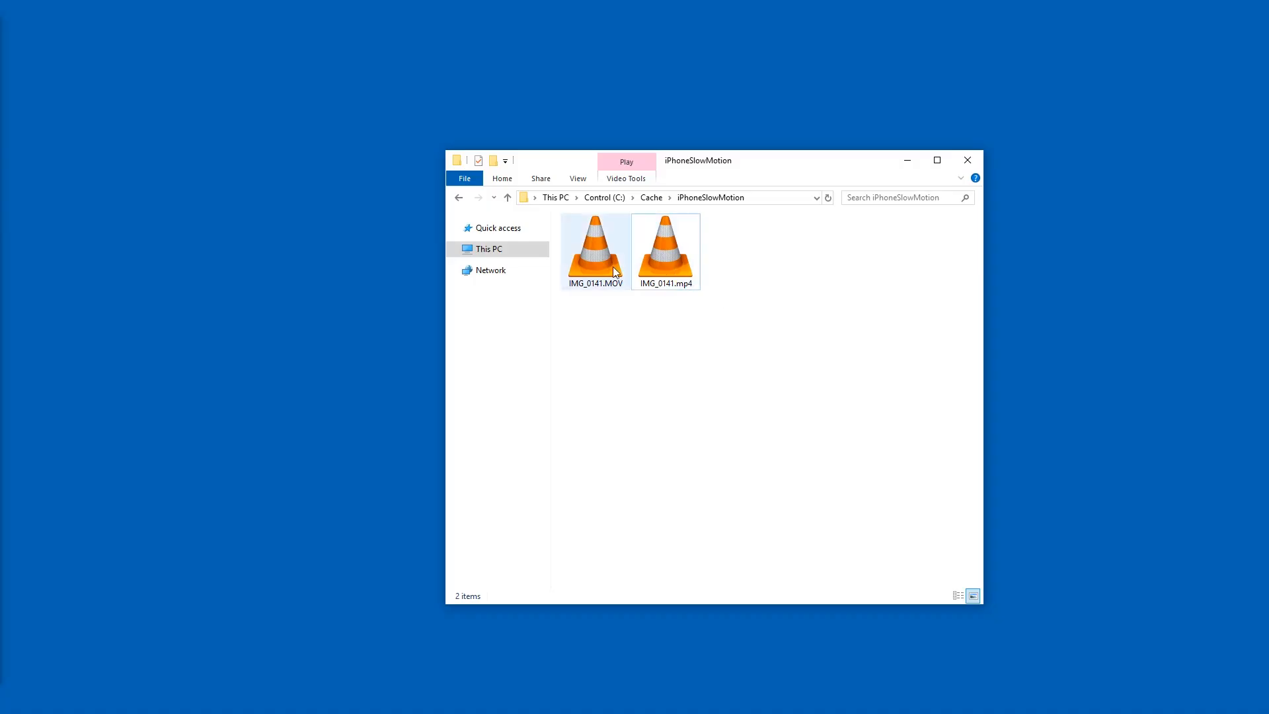
{"action": "left_click", "coordinate": [664, 251]}
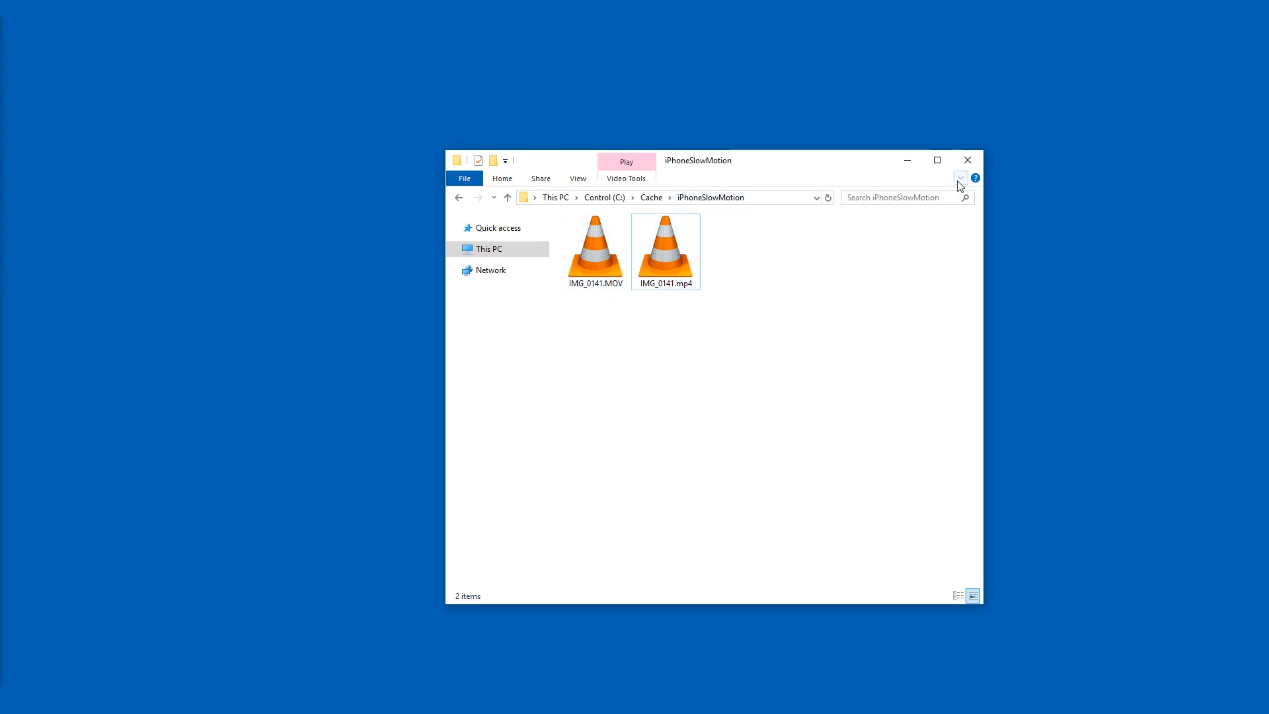
{"action": "left_click", "coordinate": [578, 177]}
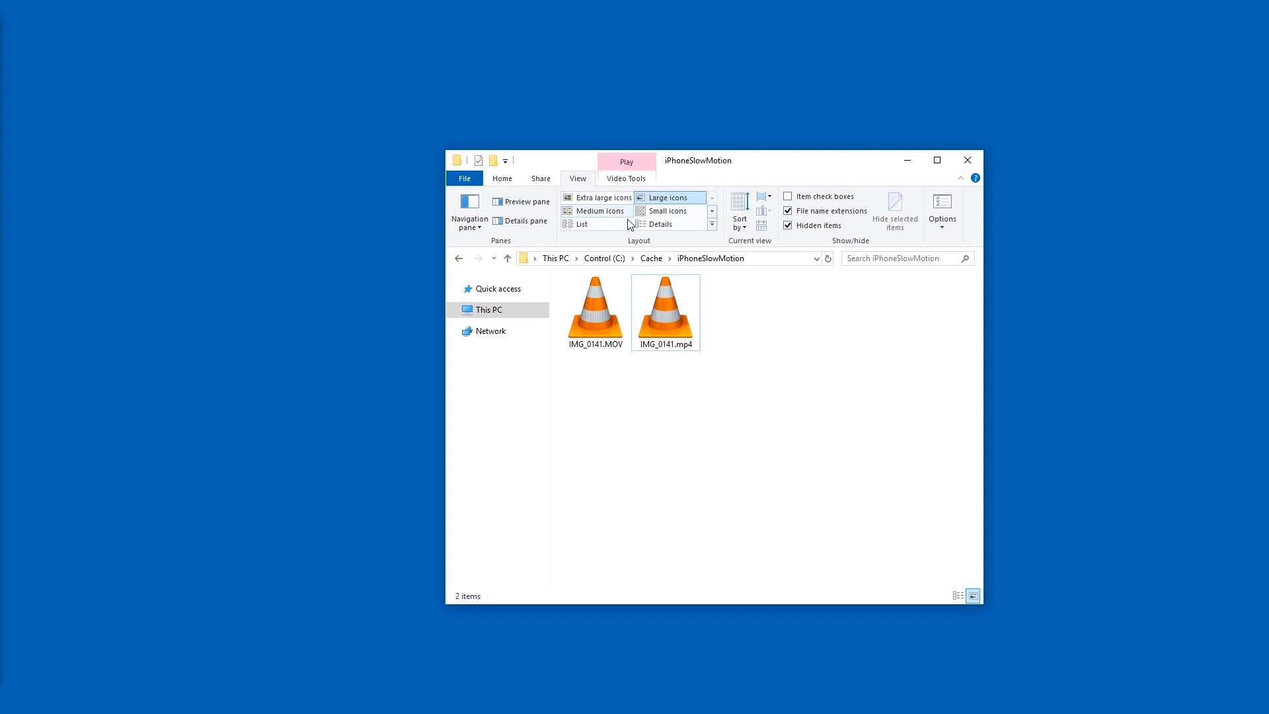
{"action": "left_click", "coordinate": [786, 210]}
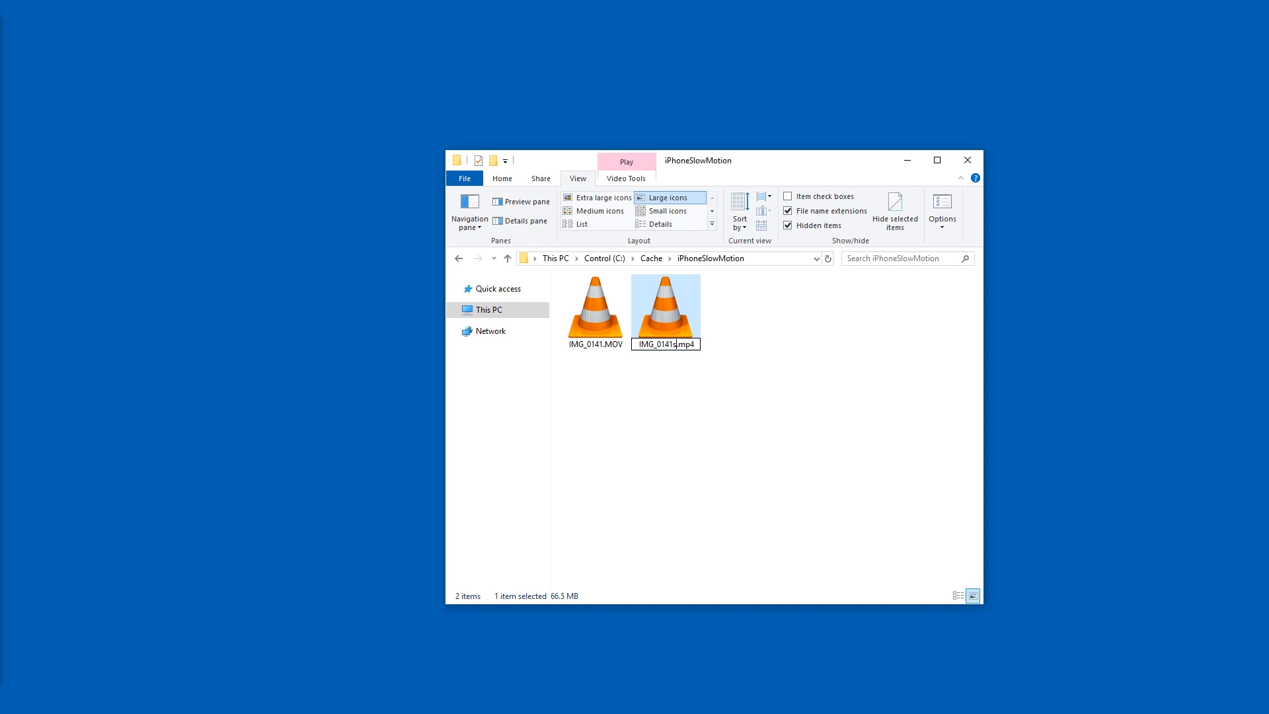
Rename the export to IMG_0141slomo_rendered.mp4, compare its size with the MOV, and play it.
{"action": "type", "text": "slomo_ren"}
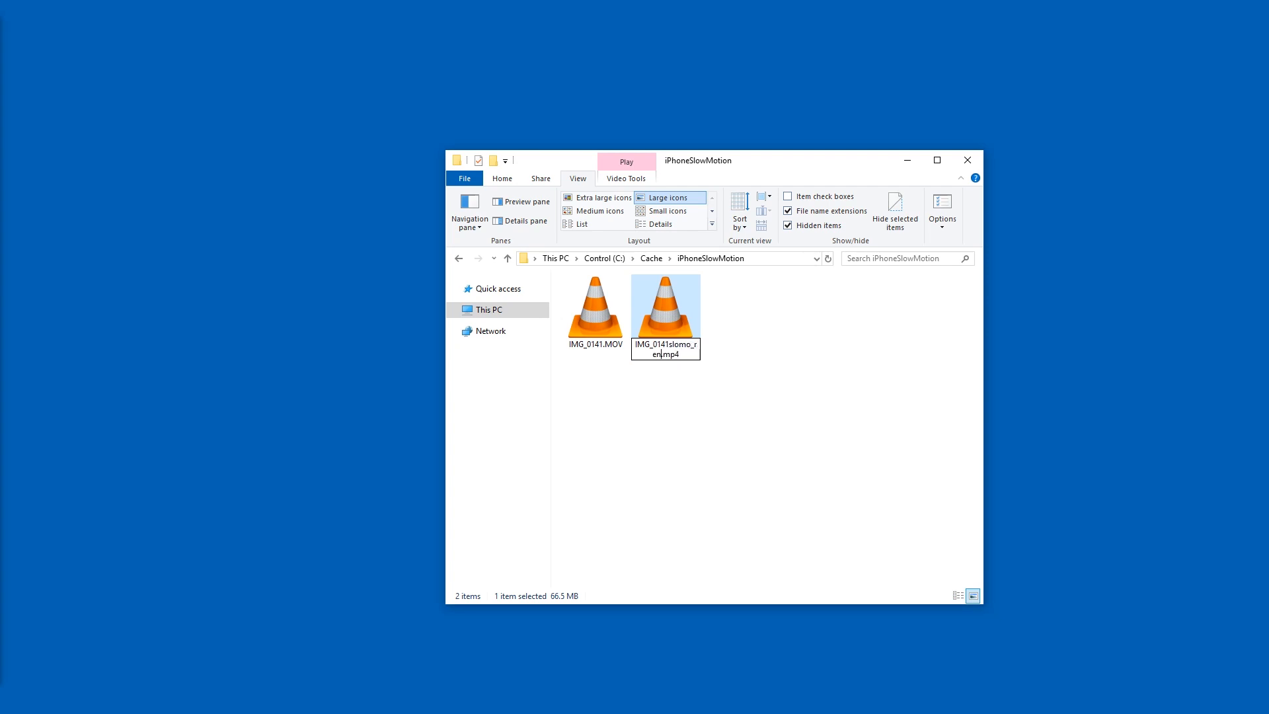
{"action": "key", "text": "Enter"}
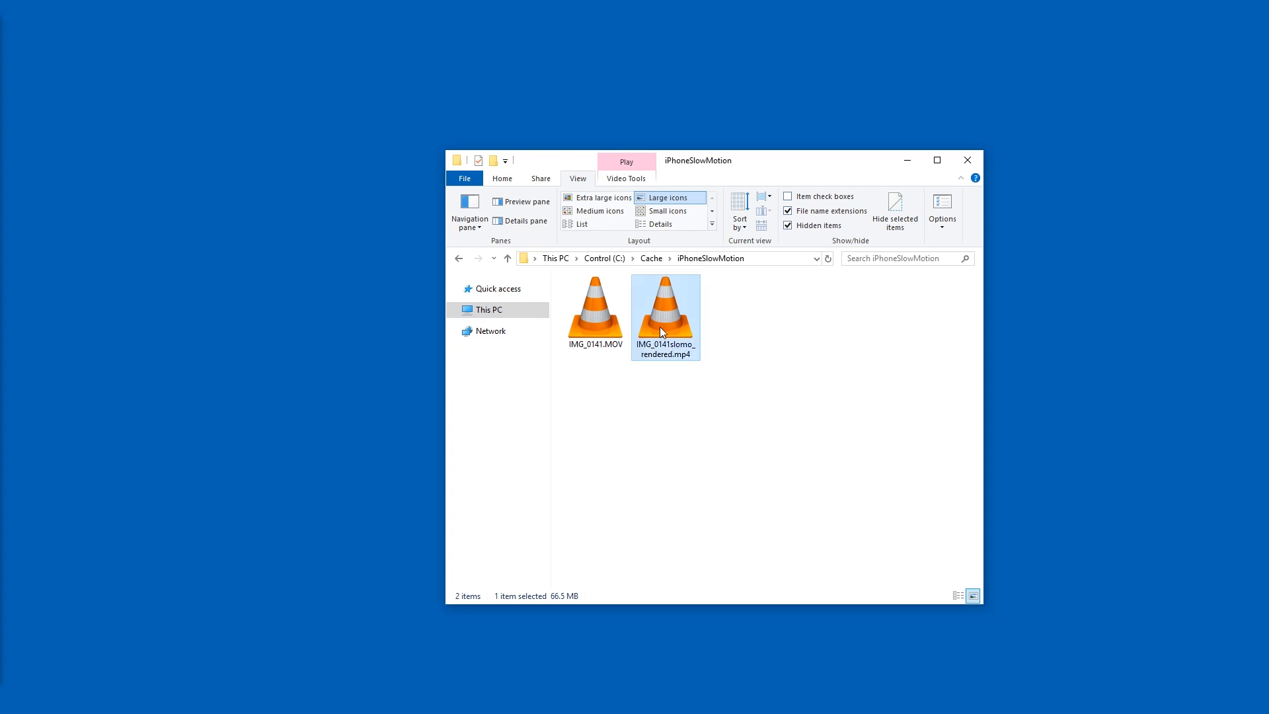
{"action": "left_click", "coordinate": [594, 310]}
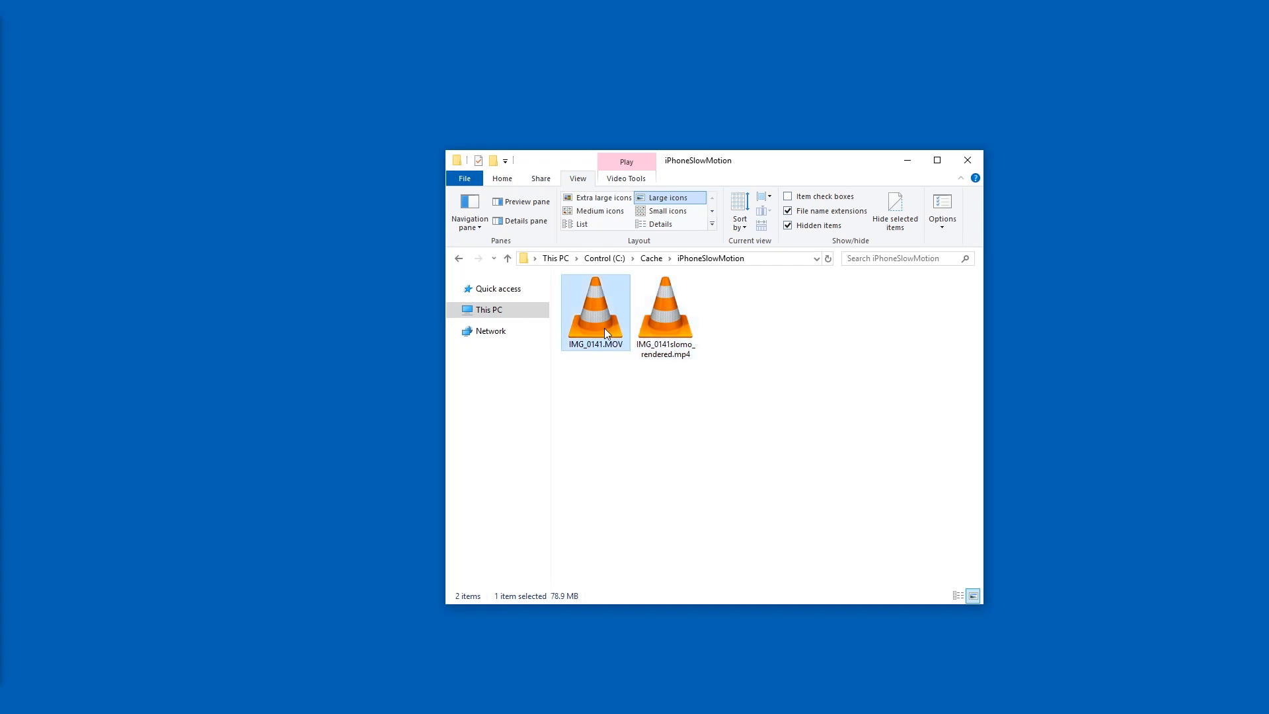
{"action": "left_click", "coordinate": [665, 310]}
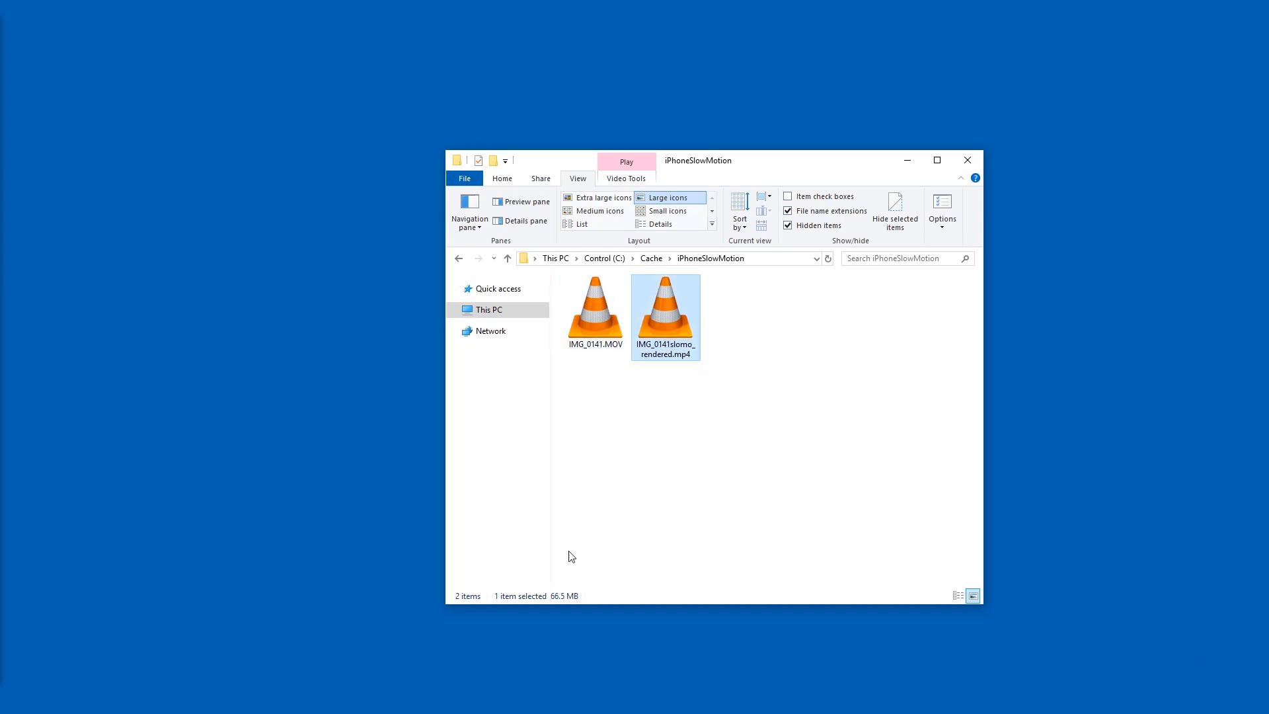
{"action": "mouse_move", "coordinate": [710, 375]}
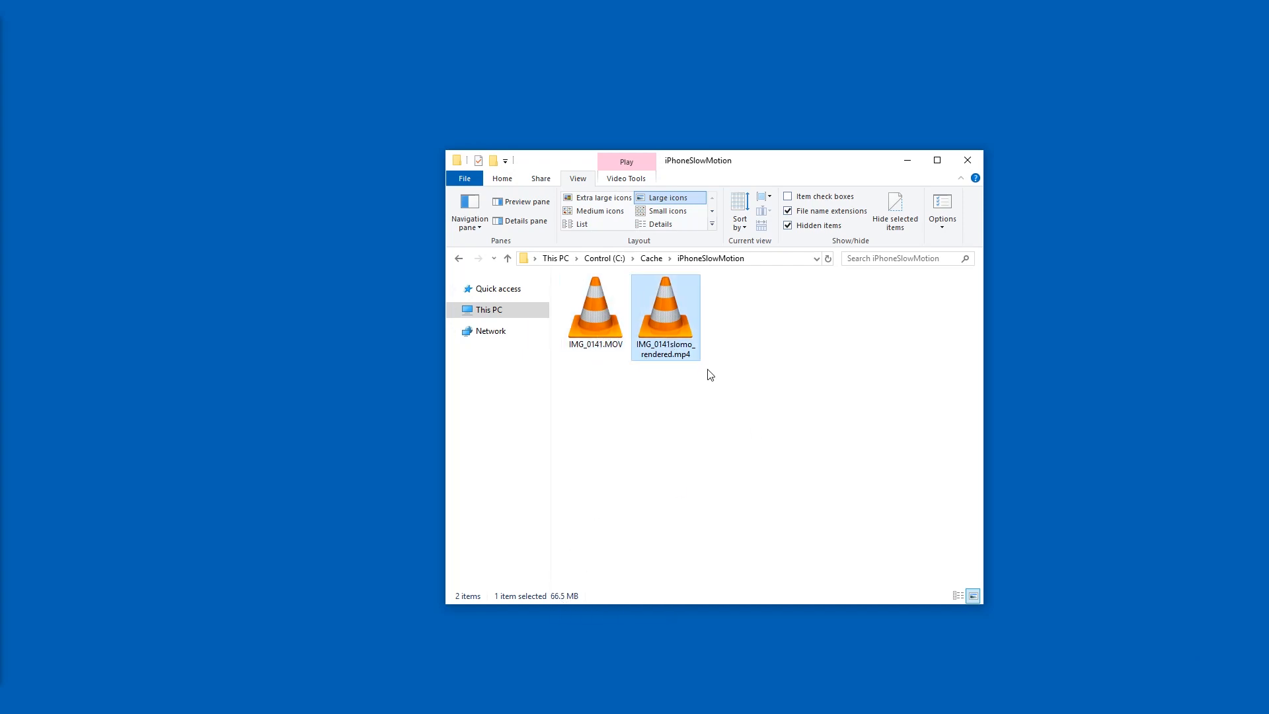
{"action": "double_click", "coordinate": [665, 307]}
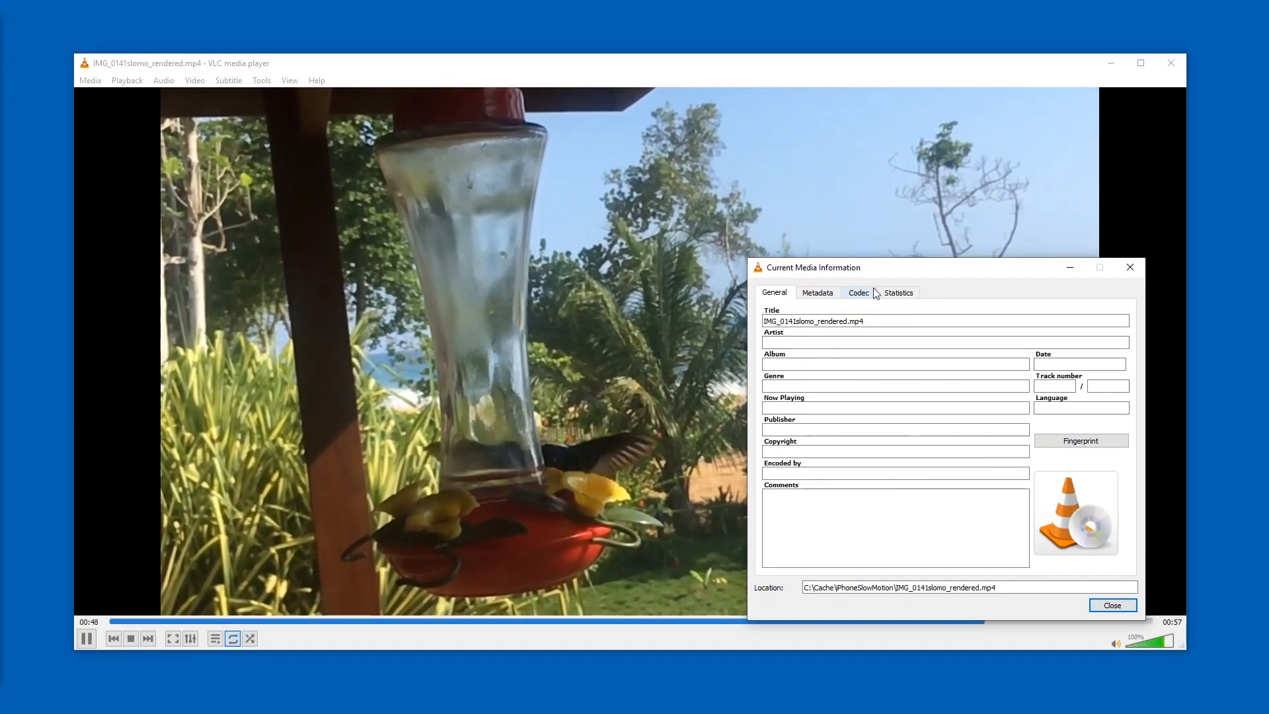
Show the Codec details of IMG_0141slomo_rendered.mp4: H.264 1920x1080 video and stereo AAC audio.
{"action": "left_click", "coordinate": [859, 292]}
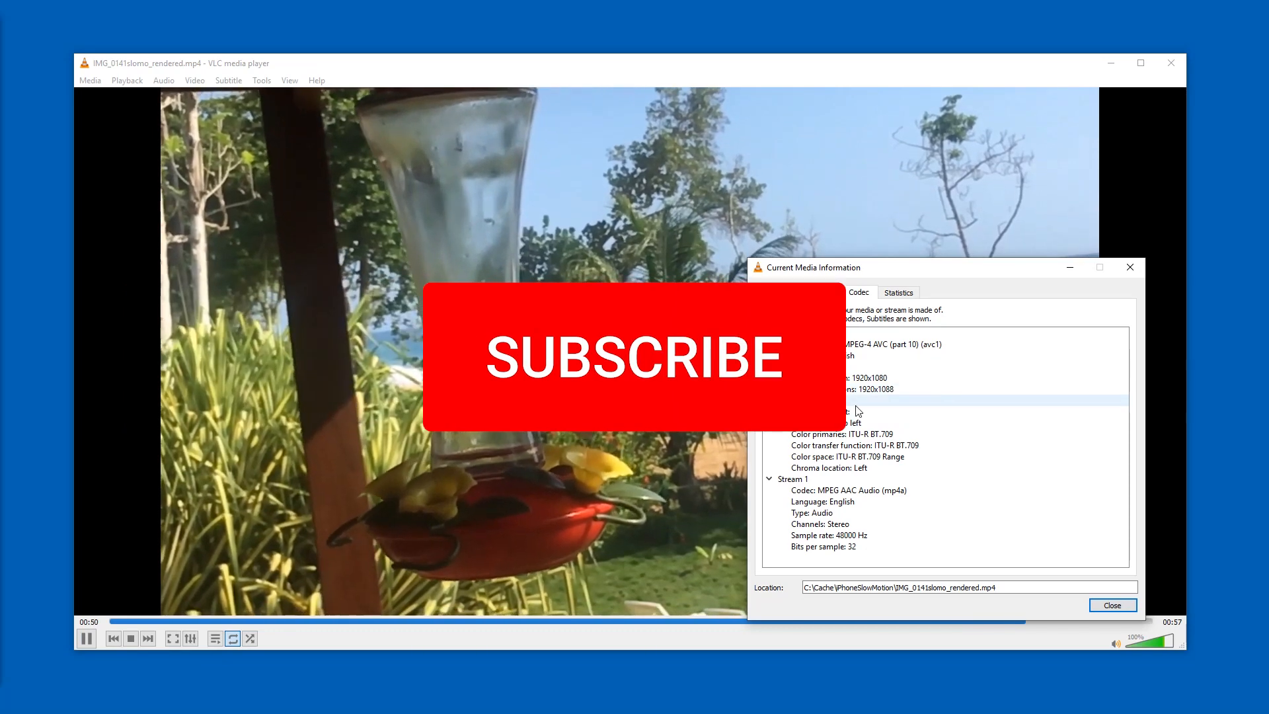